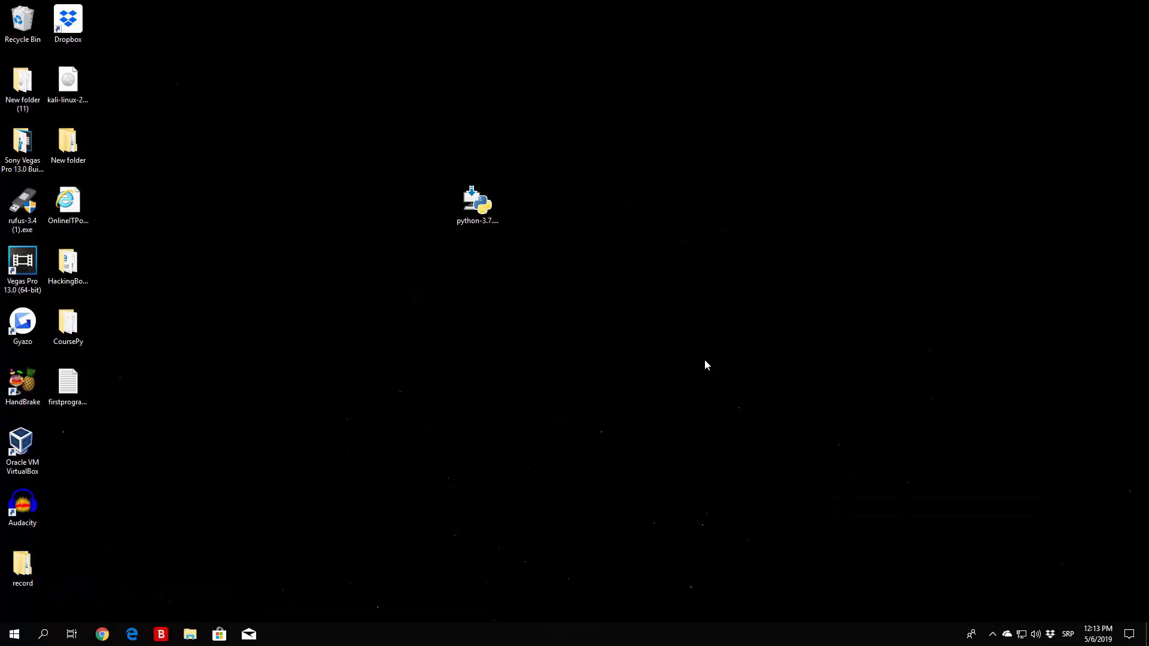
Launch IDLE (Python 3.7) from the Start menu and maximize the shell window
{"action": "left_click", "coordinate": [42, 634]}
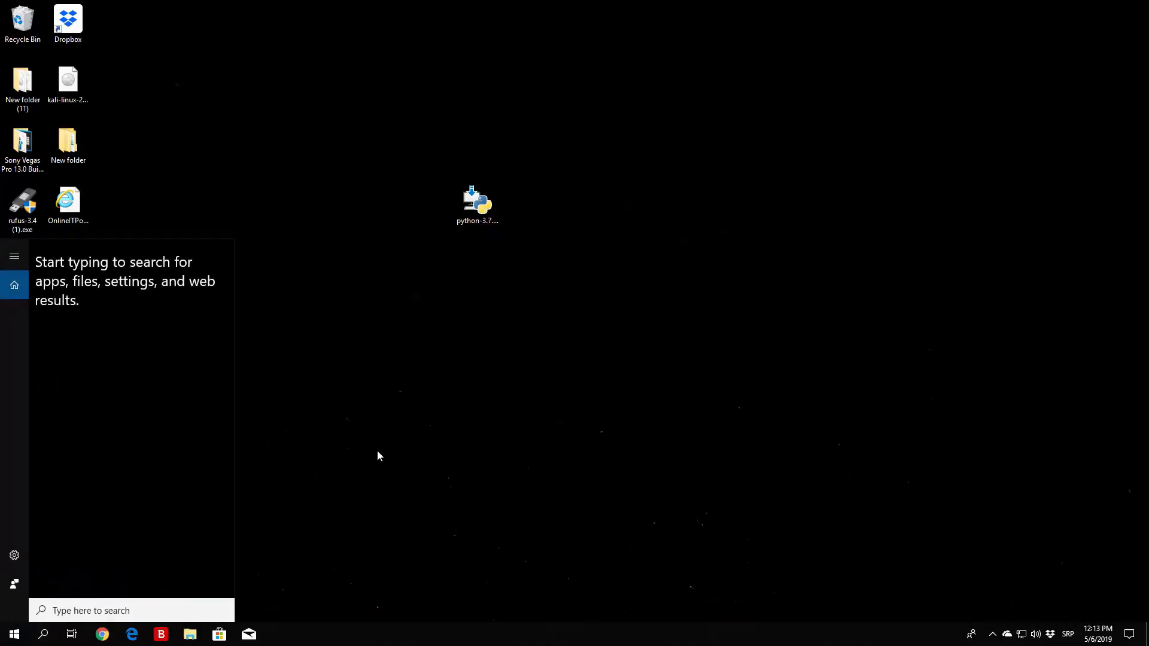
{"action": "left_click", "coordinate": [378, 455]}
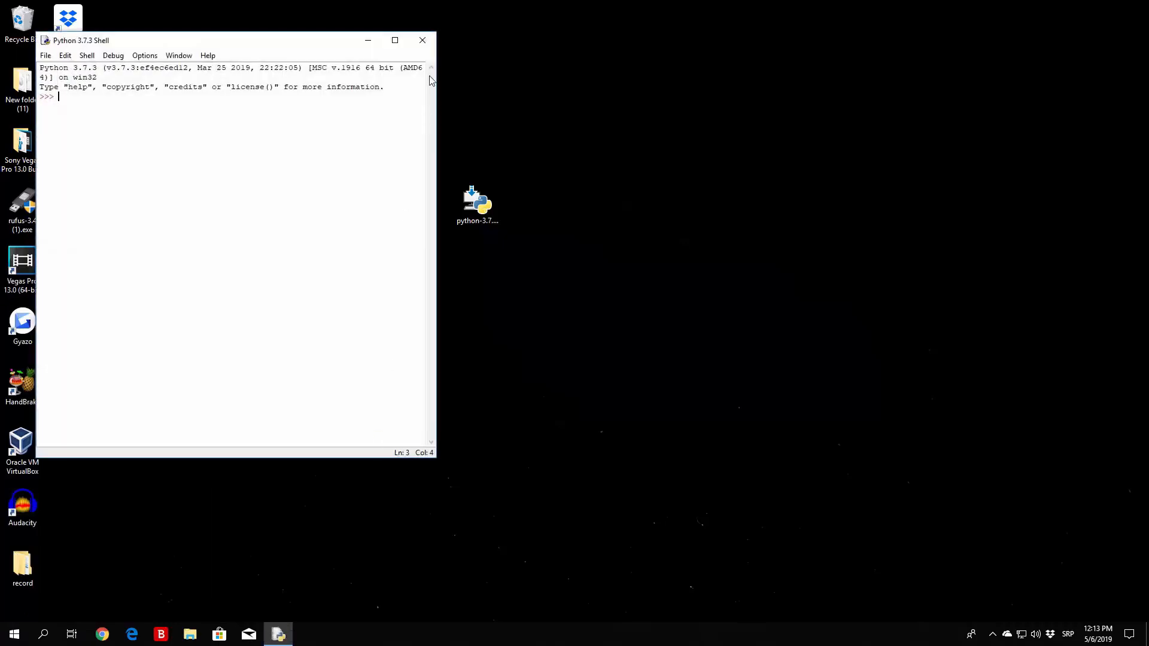
{"action": "left_click", "coordinate": [395, 41]}
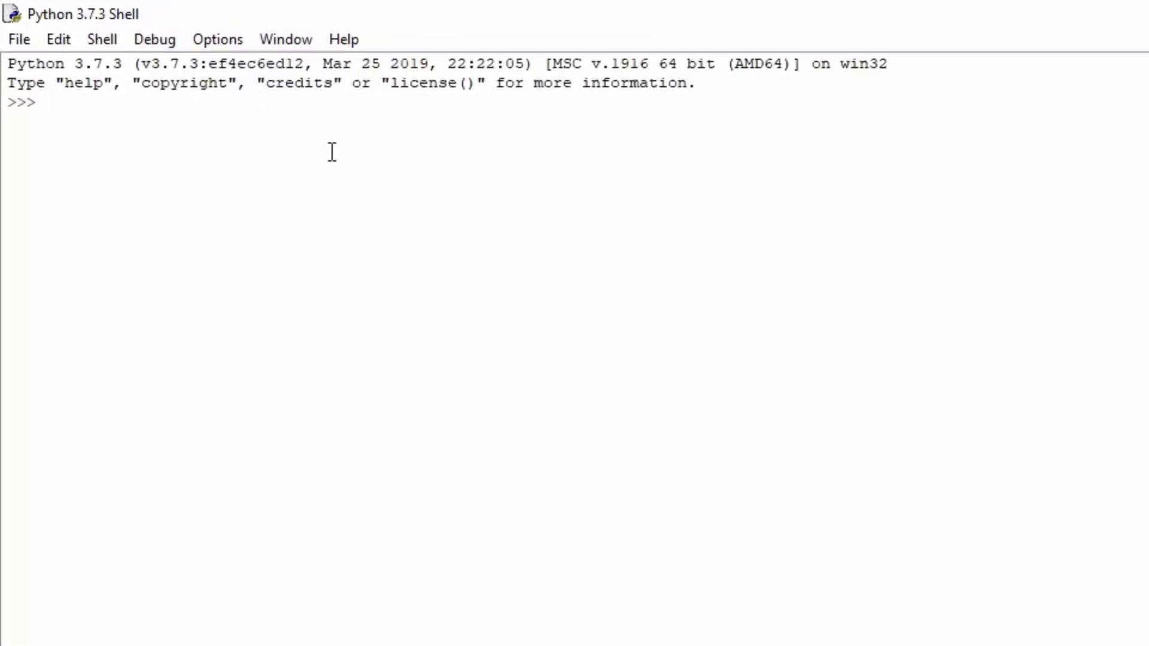
Enter a = 3 and evaluate type(a) to show <class 'int'>
{"action": "type", "text": "a"}
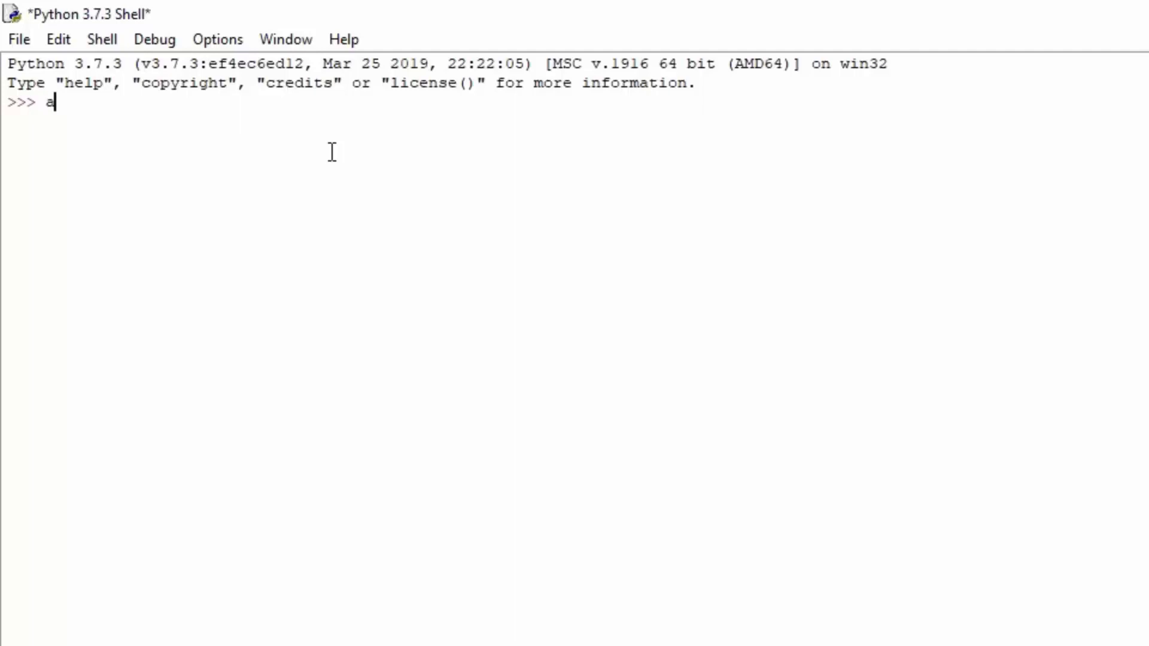
{"action": "type", "text": "= 3"}
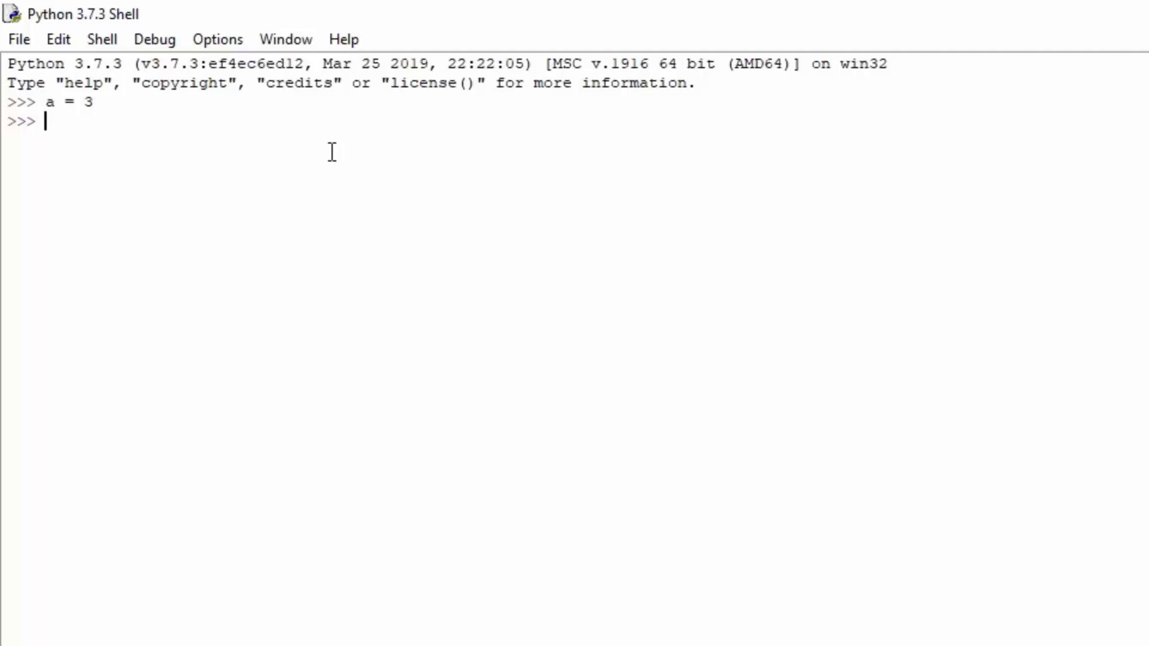
{"action": "type", "text": "type"}
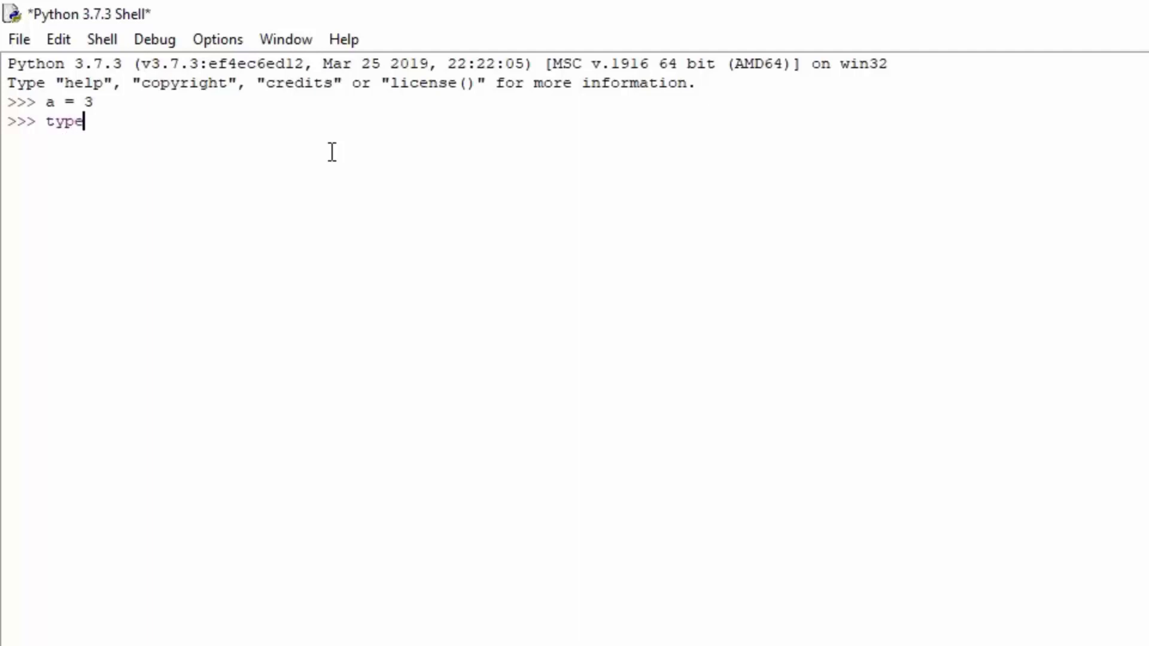
{"action": "type", "text": "(a)"}
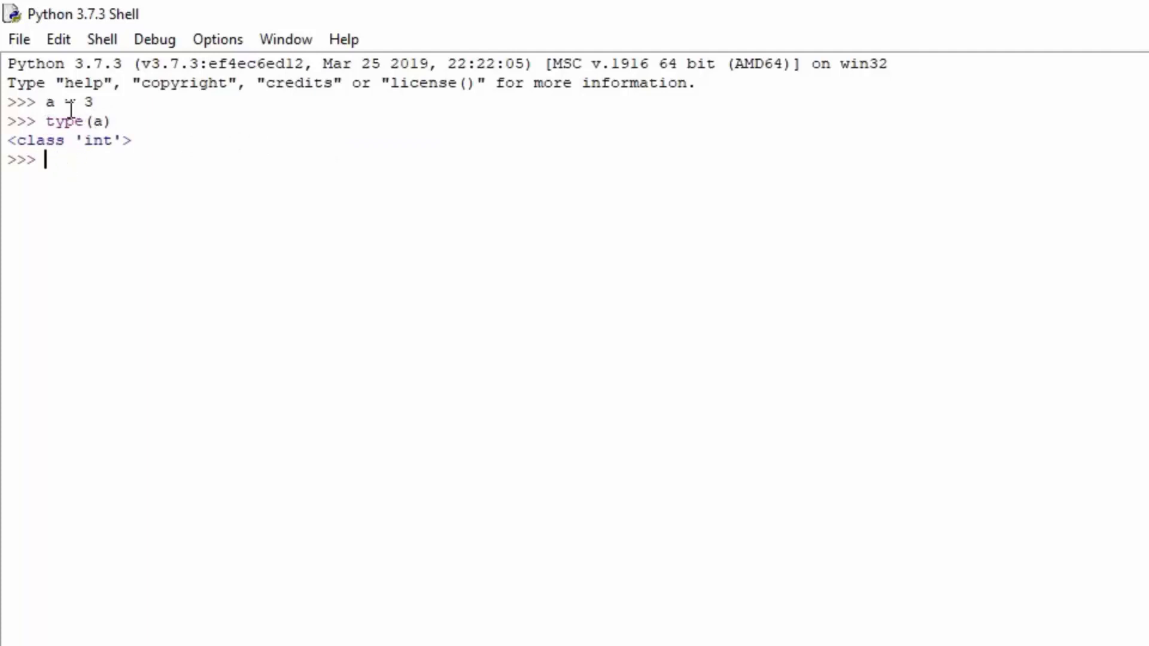
{"action": "mouse_move", "coordinate": [141, 153]}
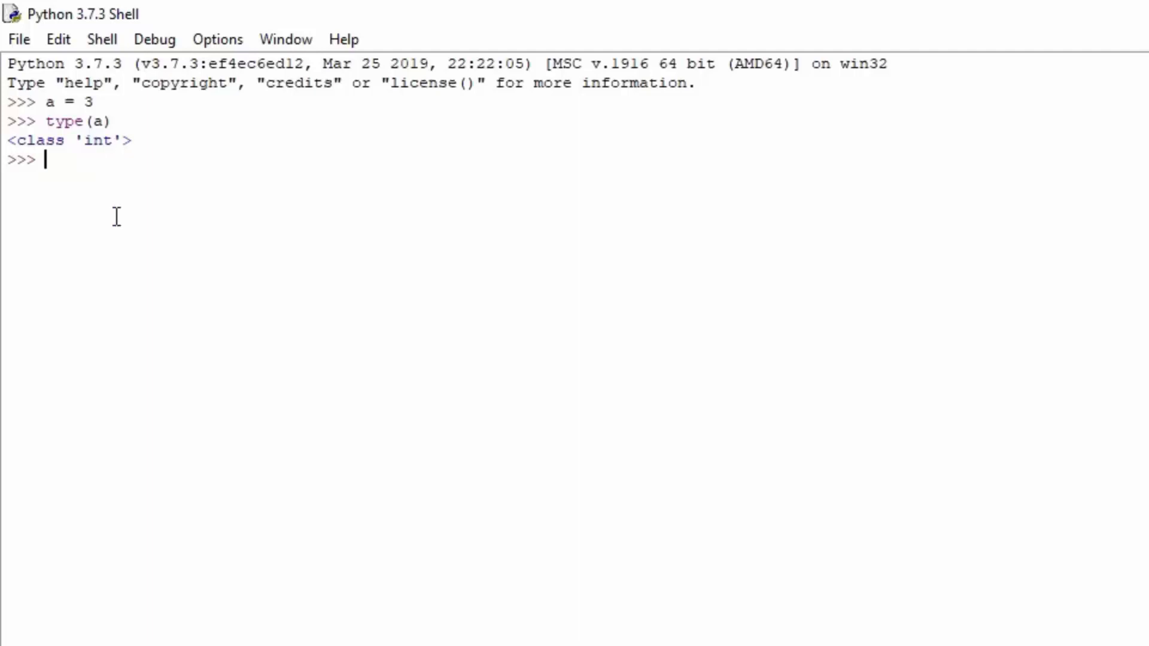
Enter b = float(a), display b as 3.0 and evaluate type(b) as <class 'float'>
{"action": "type", "text": "b ="}
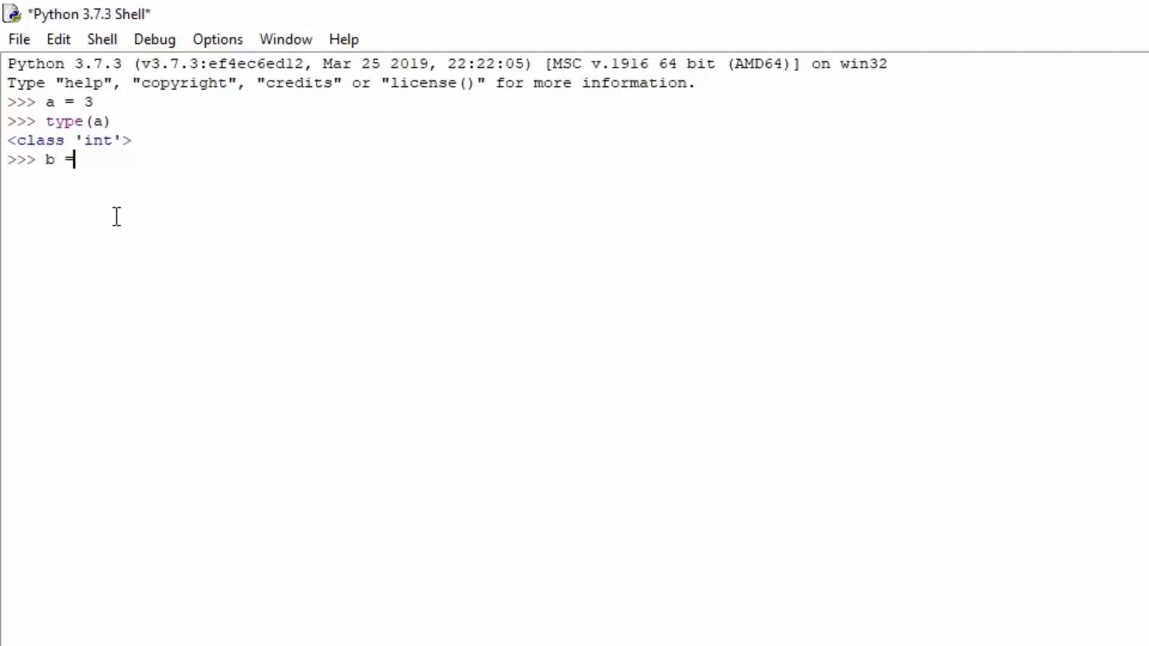
{"action": "type", "text": "float"}
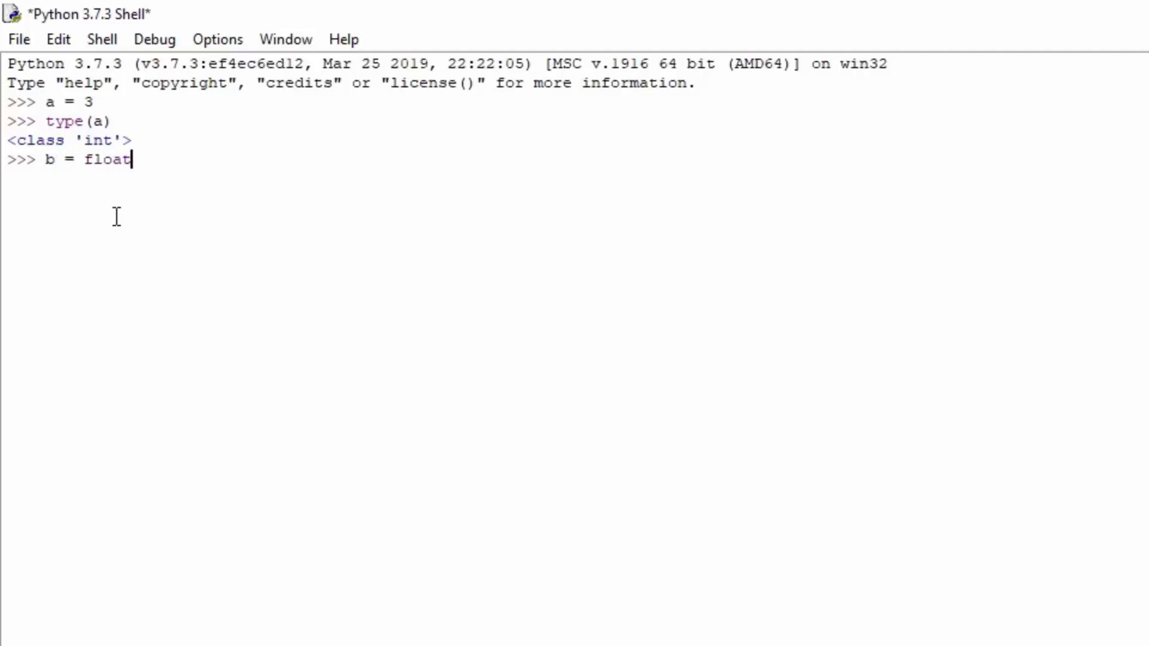
{"action": "type", "text": "(a"}
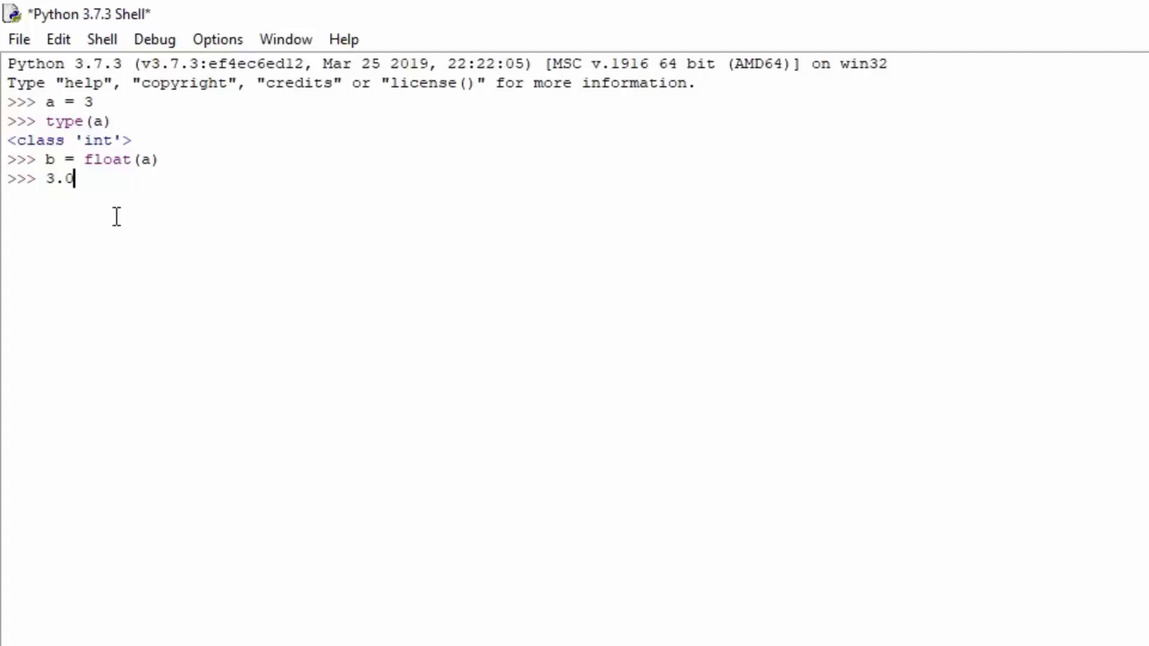
{"action": "type", "text": "00"}
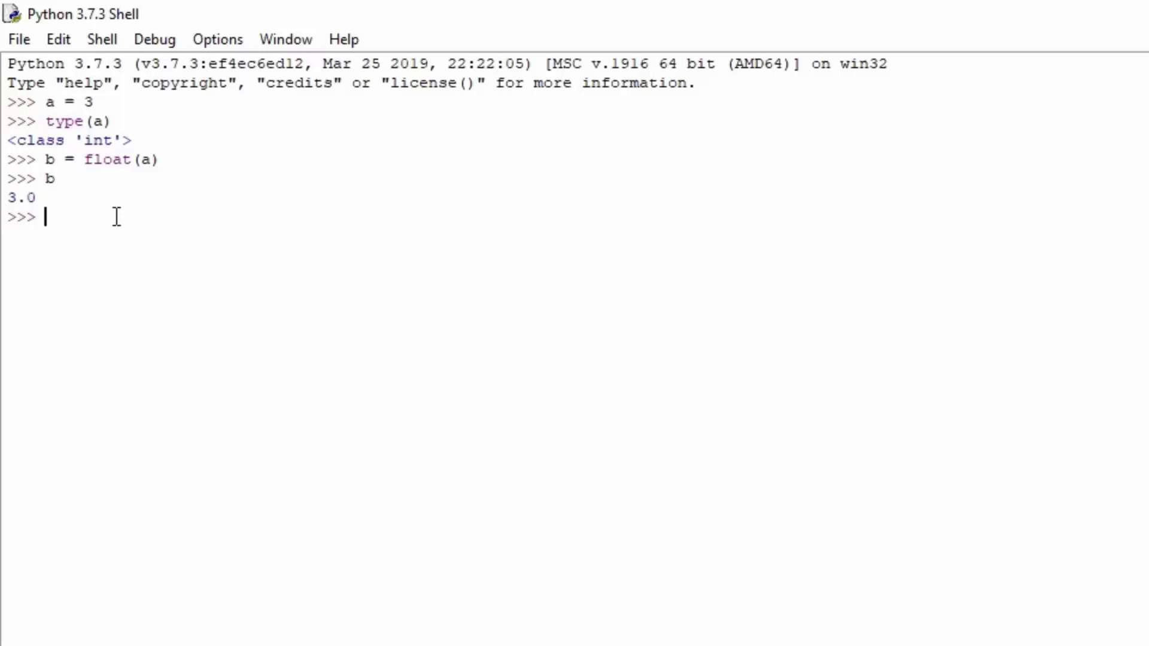
{"action": "type", "text": "tz"}
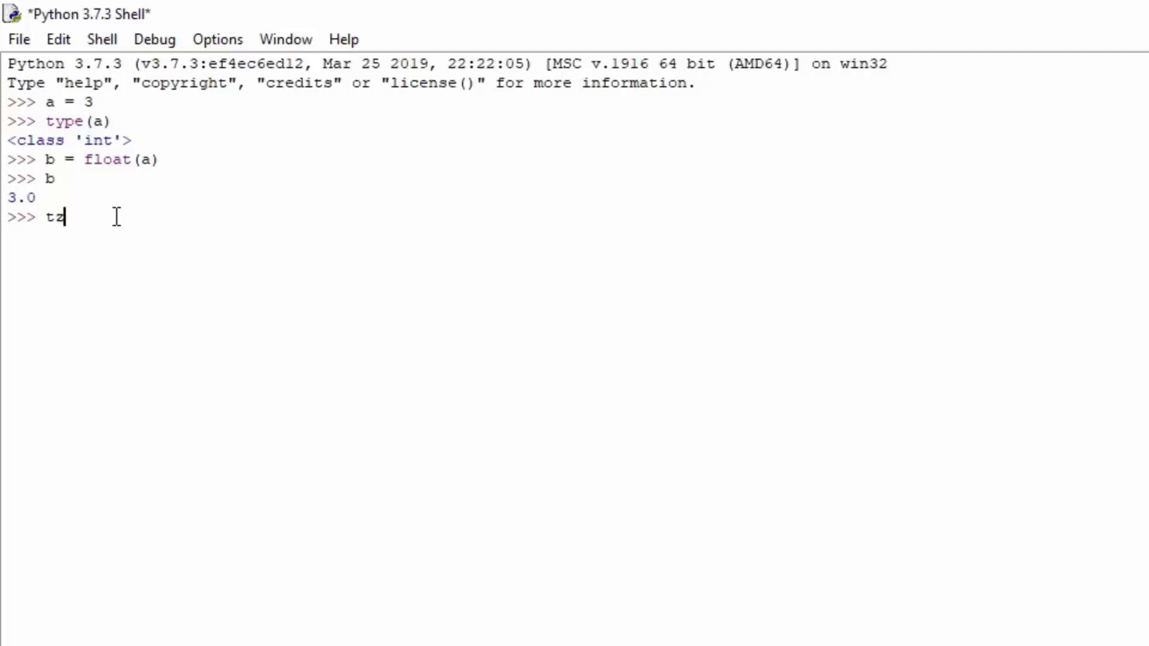
{"action": "type", "text": "ype(b"}
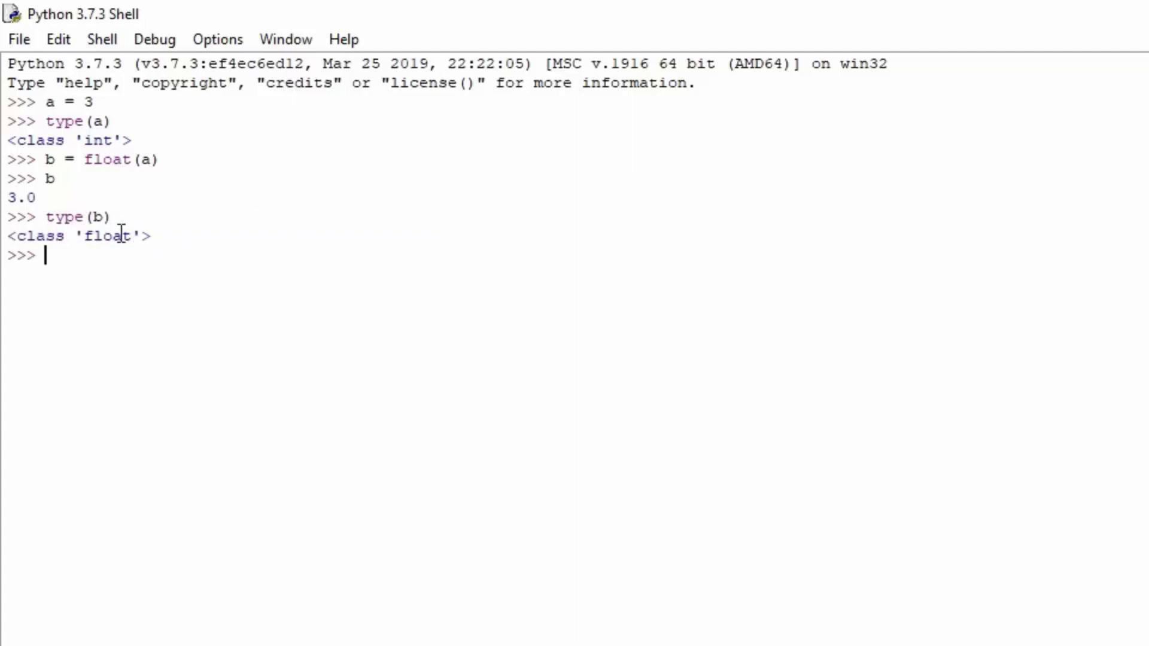
{"action": "mouse_move", "coordinate": [157, 211]}
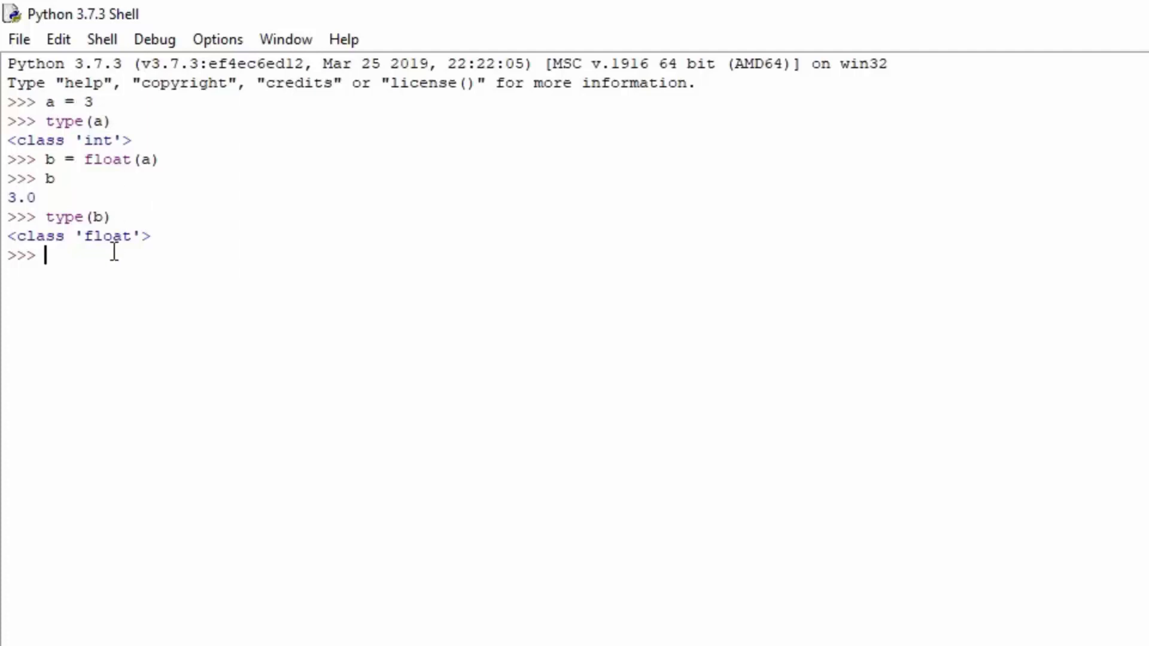
{"action": "mouse_move", "coordinate": [282, 288]}
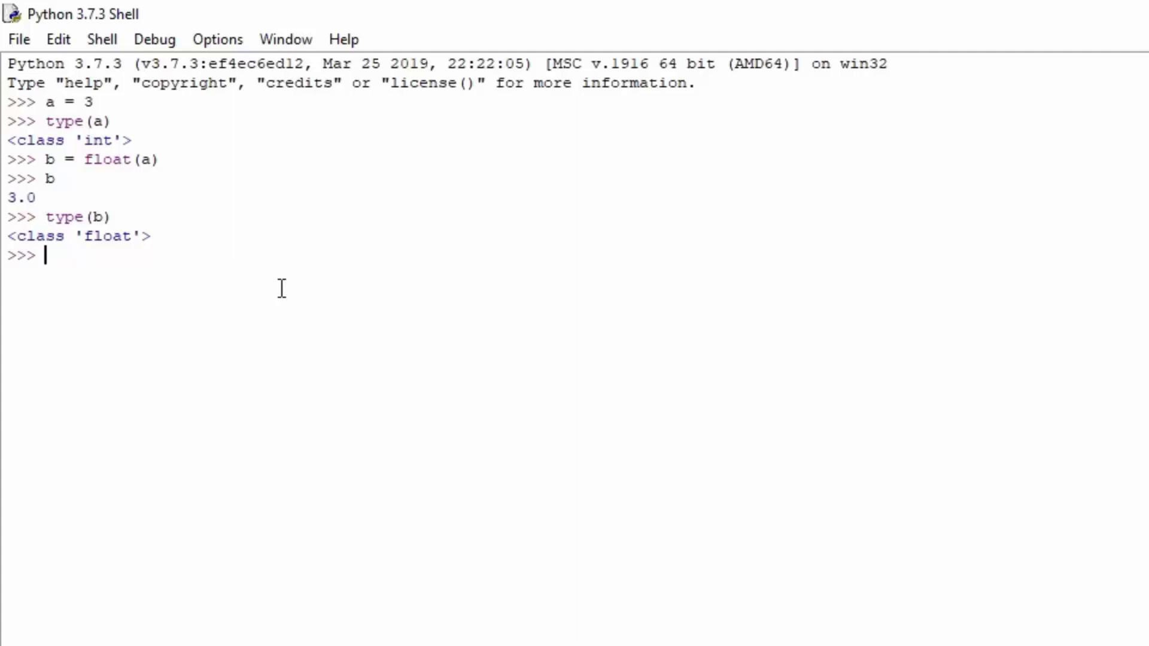
Reassign a = str(a) and b = str(b), displaying '3' and '3.0'
{"action": "type", "text": "a"}
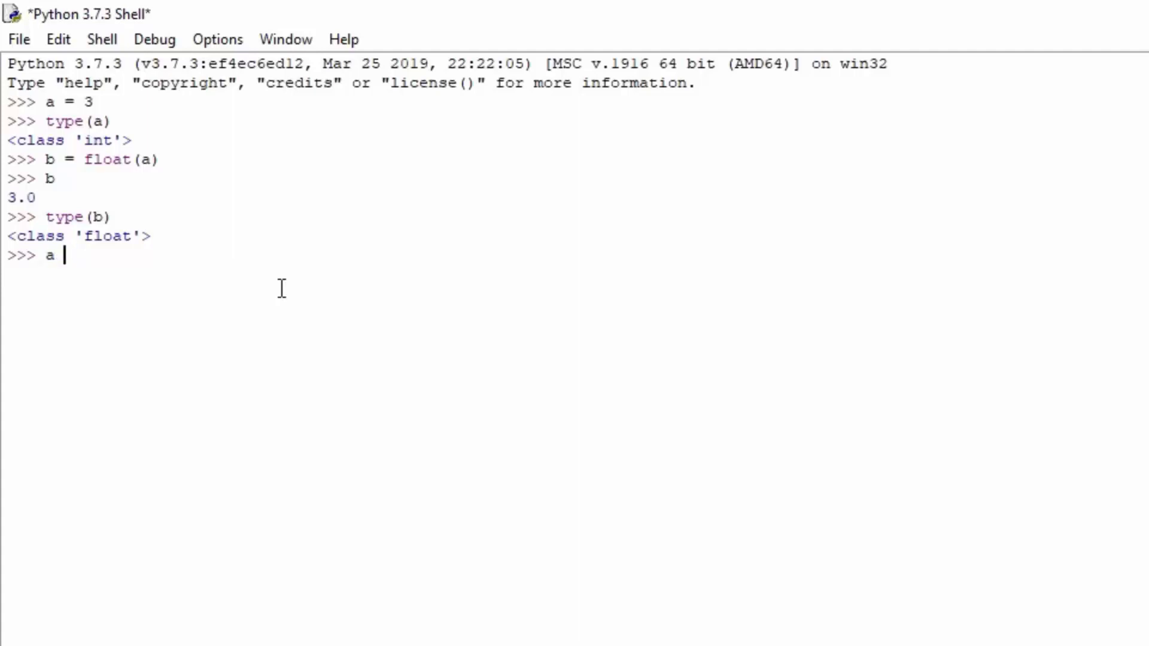
{"action": "type", "text": "= s"}
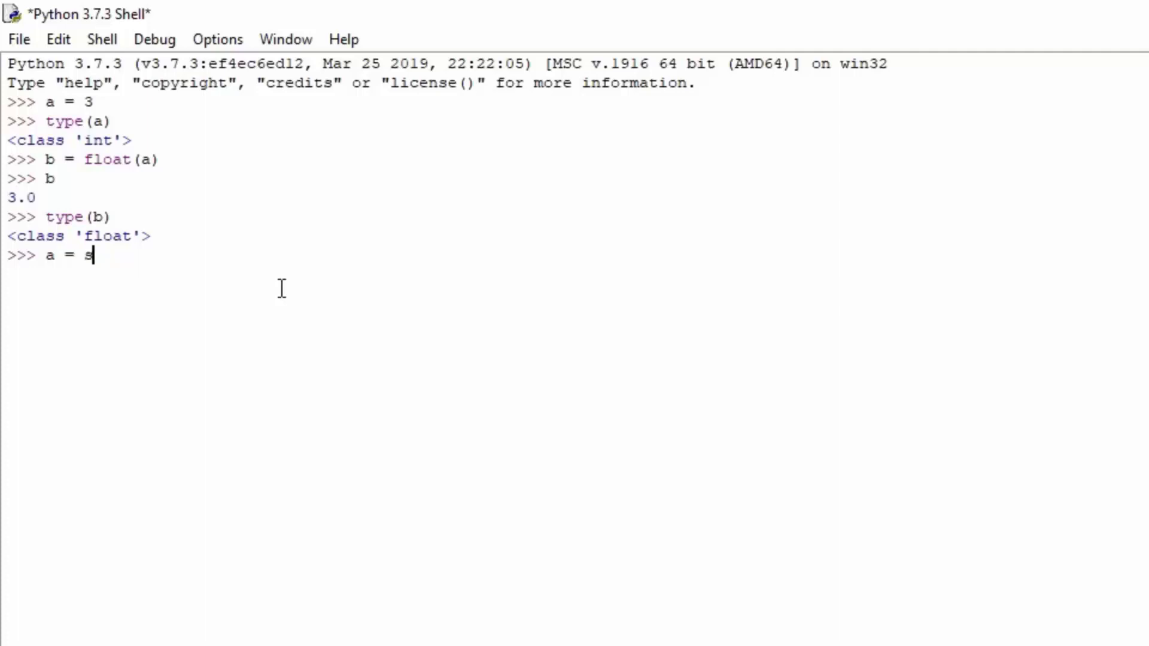
{"action": "type", "text": "tr(a)"}
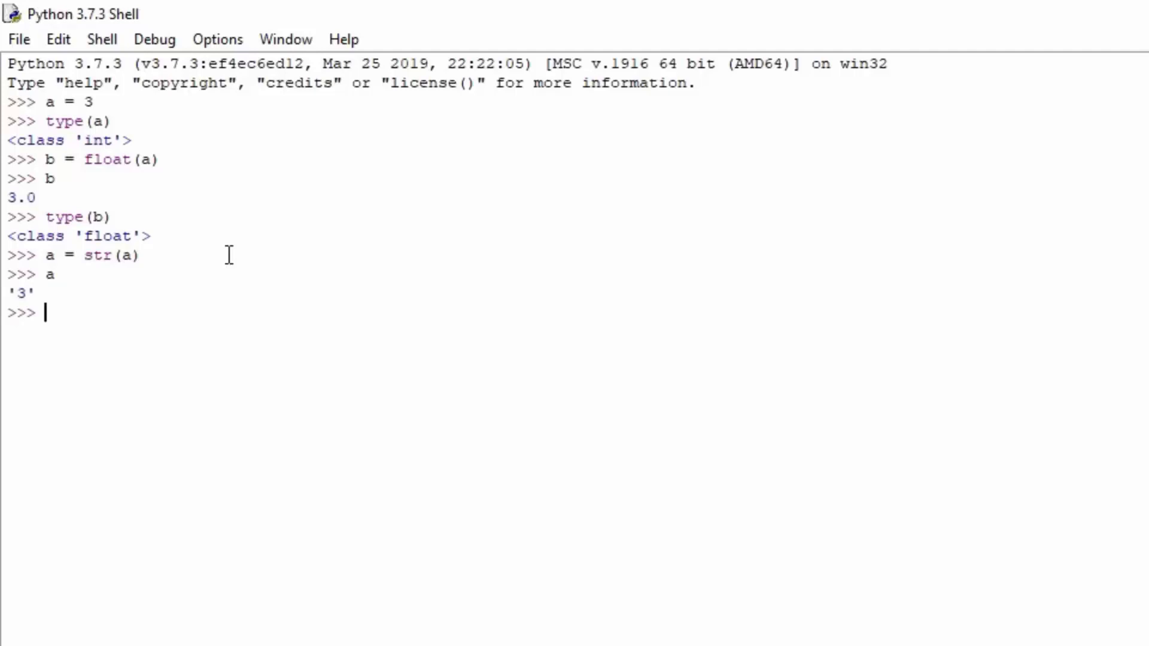
{"action": "type", "text": "b = str(b"}
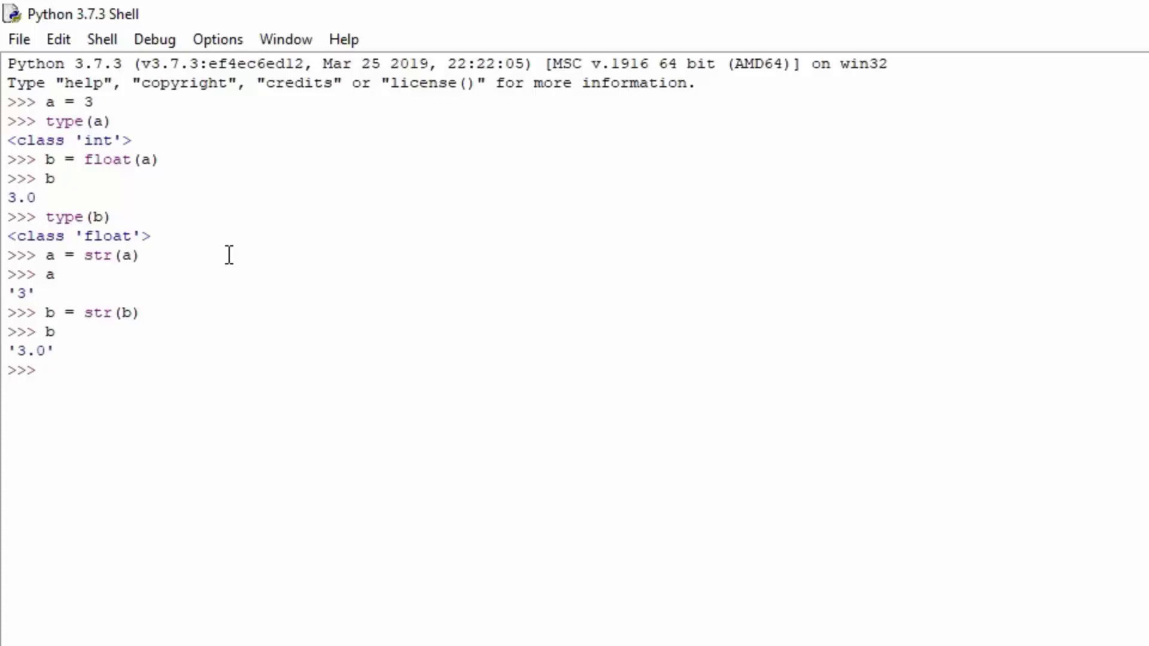
Evaluate type(b) and type(a), both reporting <class 'str'>
{"action": "type", "text": "type(b"}
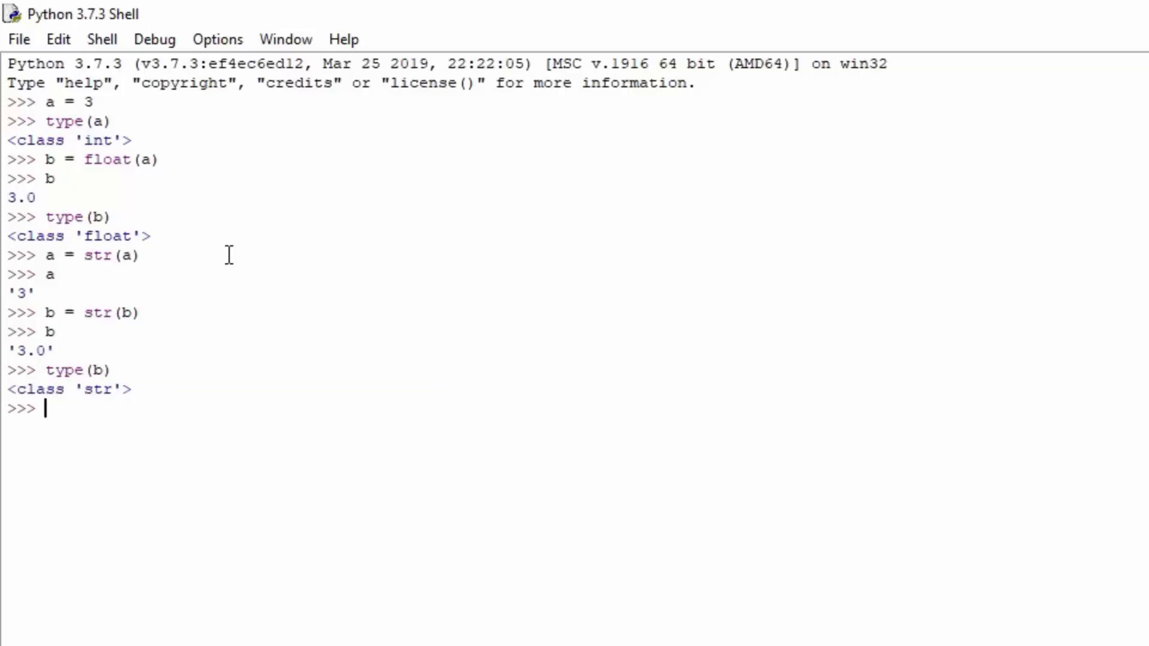
{"action": "type", "text": "type(a"}
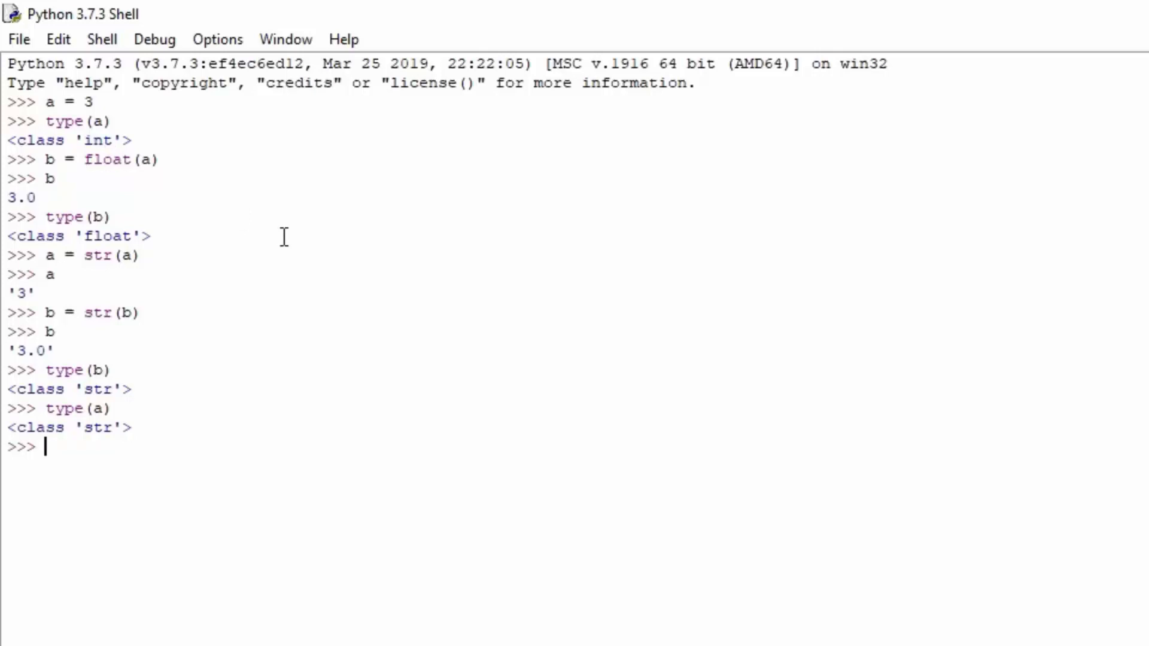
{"action": "scroll", "scroll_direction": "down", "scroll_amount": 3}
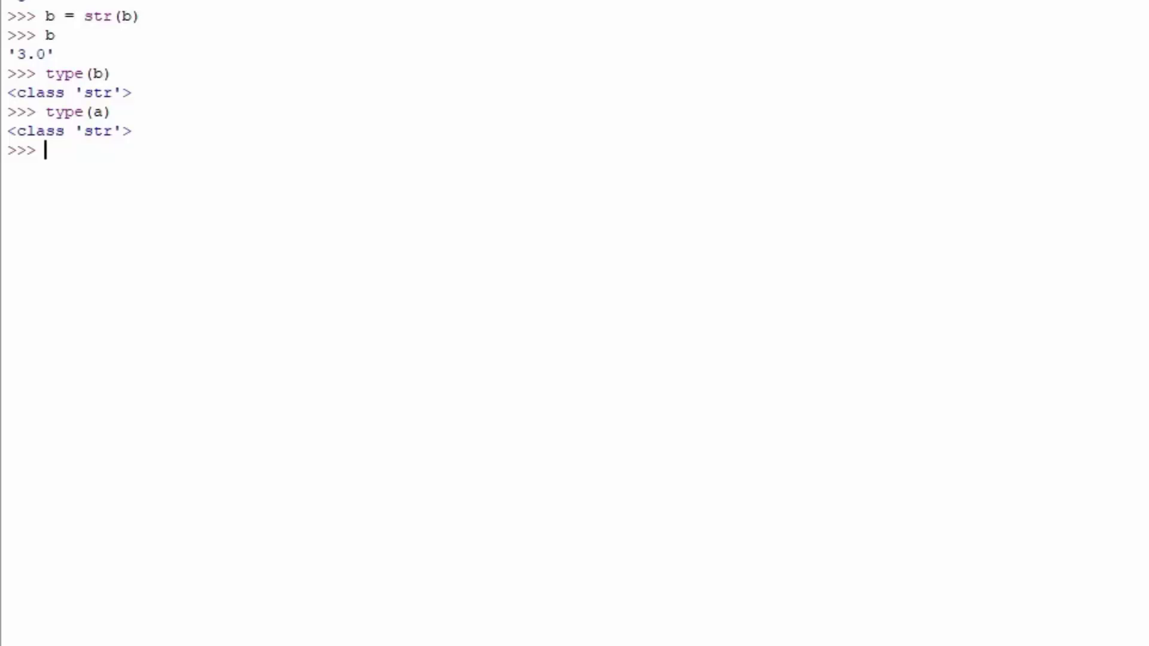
Evaluate len(a) as 1 and assign string = 'hello'
{"action": "type", "text": "len(a"}
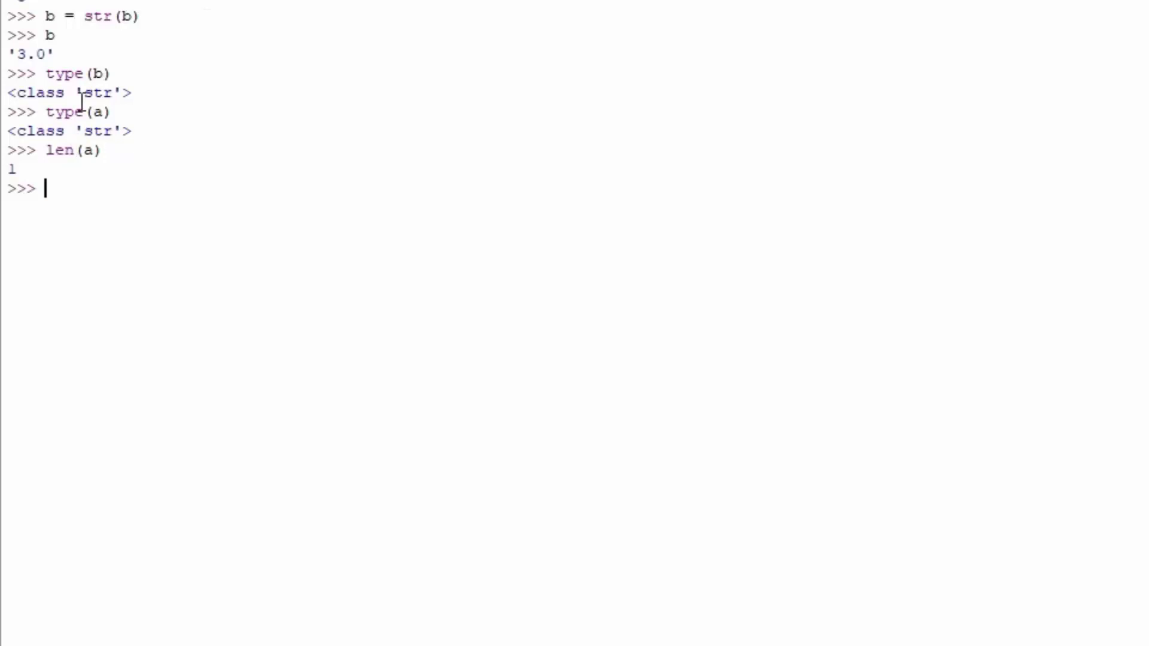
{"action": "mouse_move", "coordinate": [90, 31]}
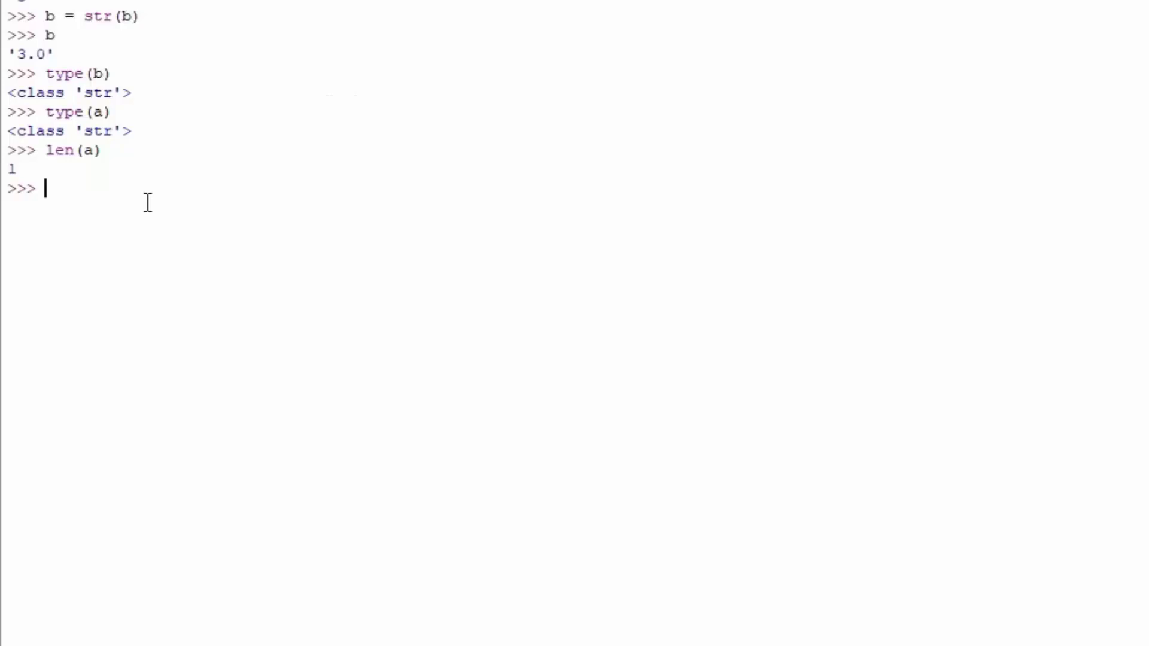
{"action": "type", "text": "strin"}
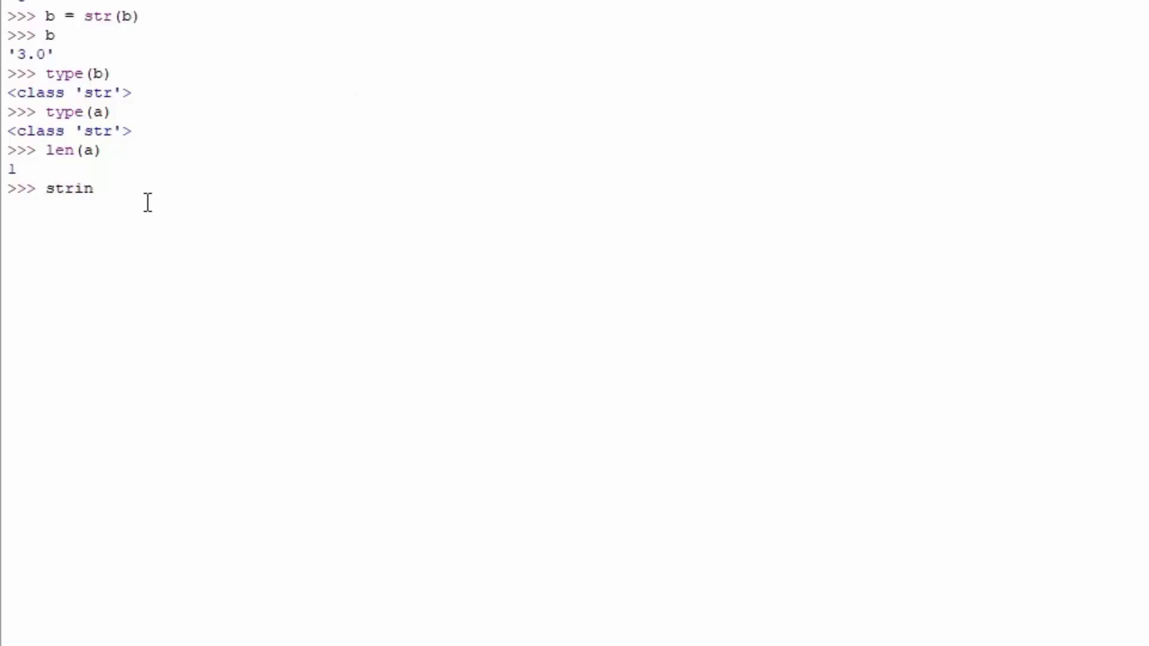
{"action": "type", "text": "g = '"}
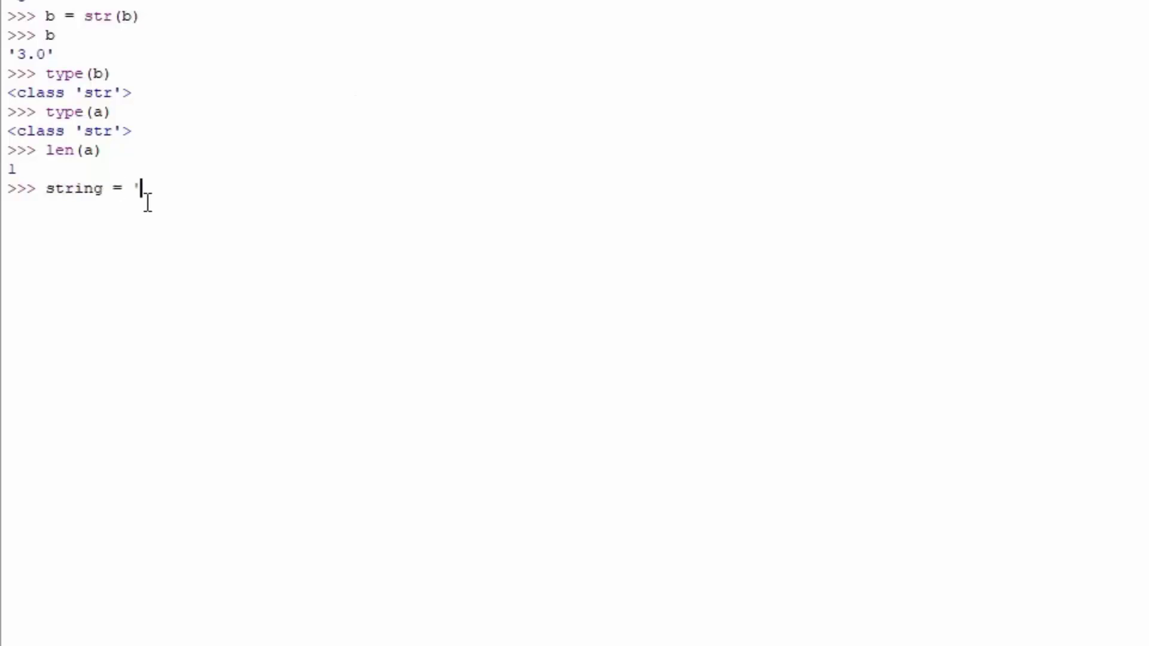
{"action": "type", "text": "hello"}
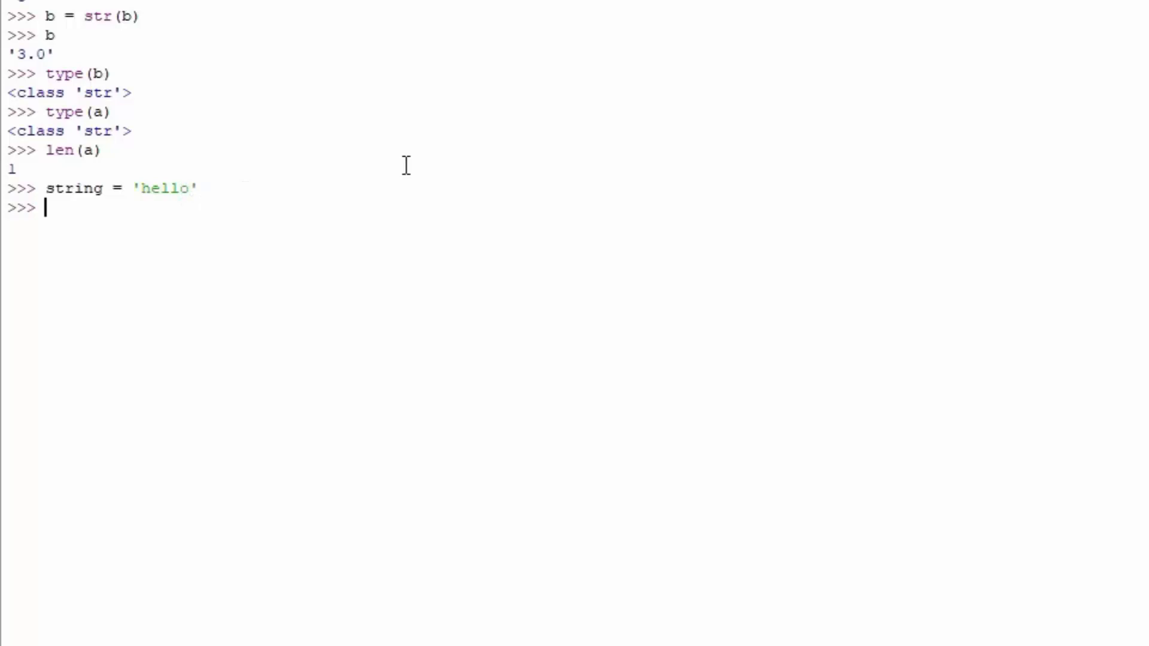
Evaluate len(string) returning 5 and begin a new variable c
{"action": "type", "text": "len("}
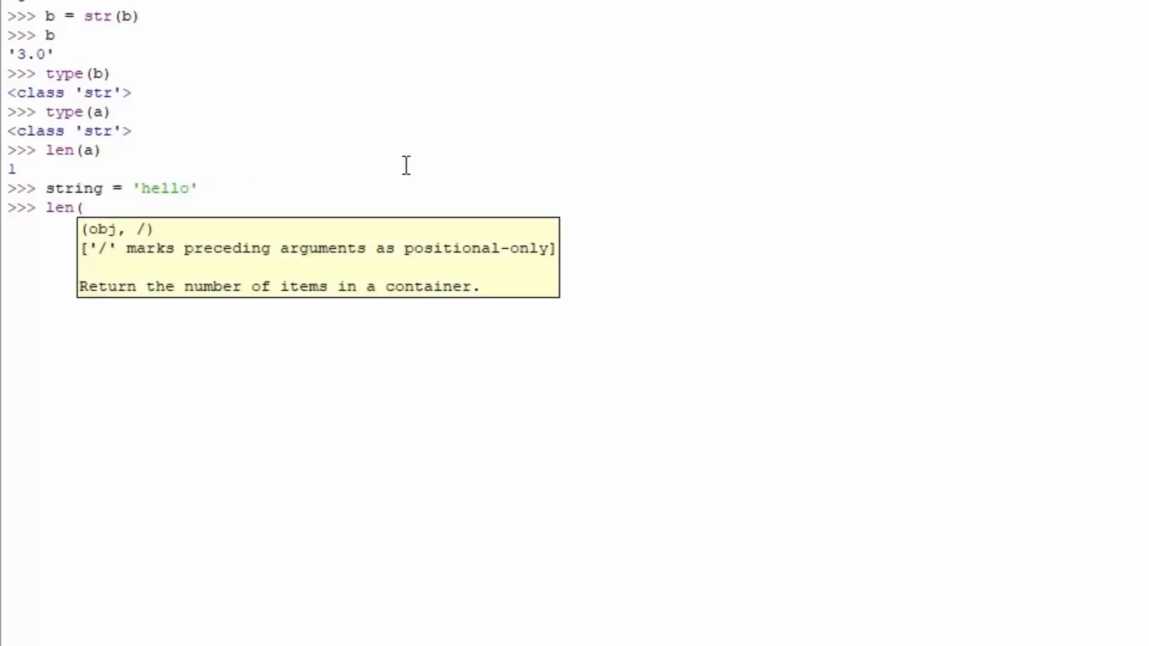
{"action": "type", "text": "string)"}
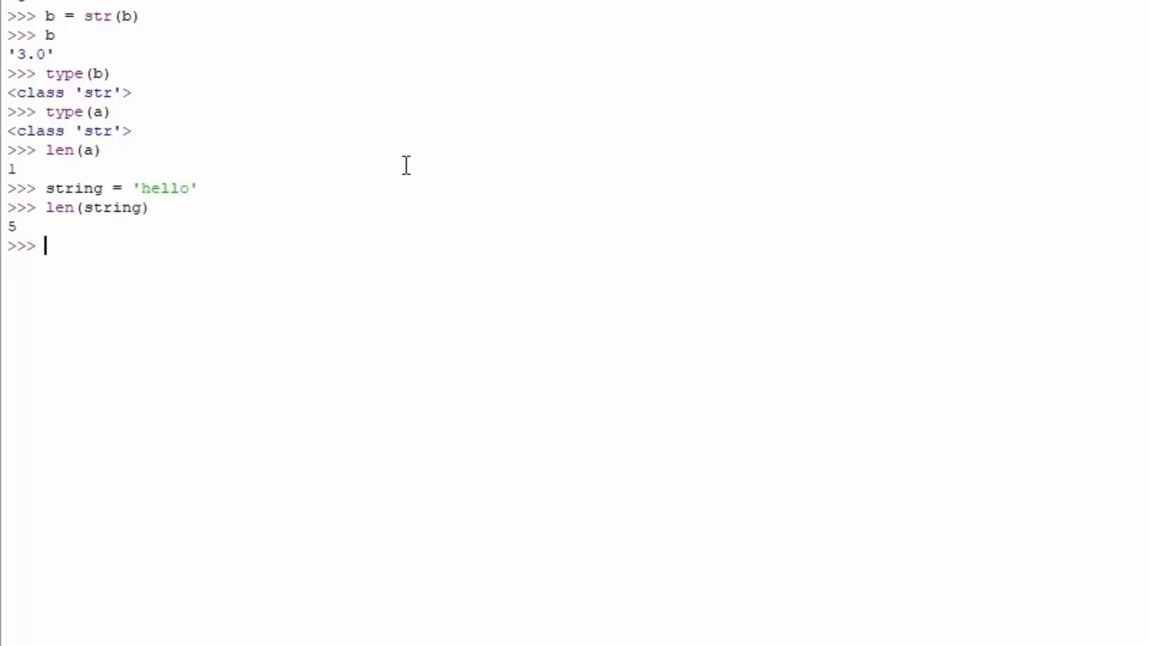
{"action": "mouse_move", "coordinate": [60, 236]}
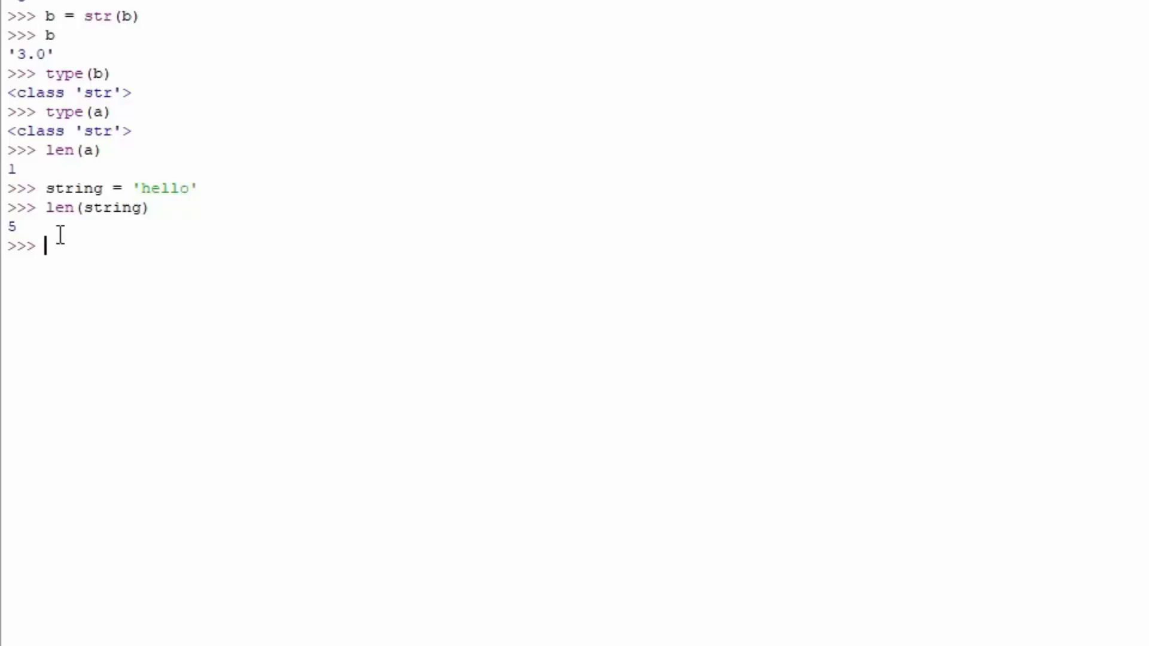
{"action": "type", "text": "c"}
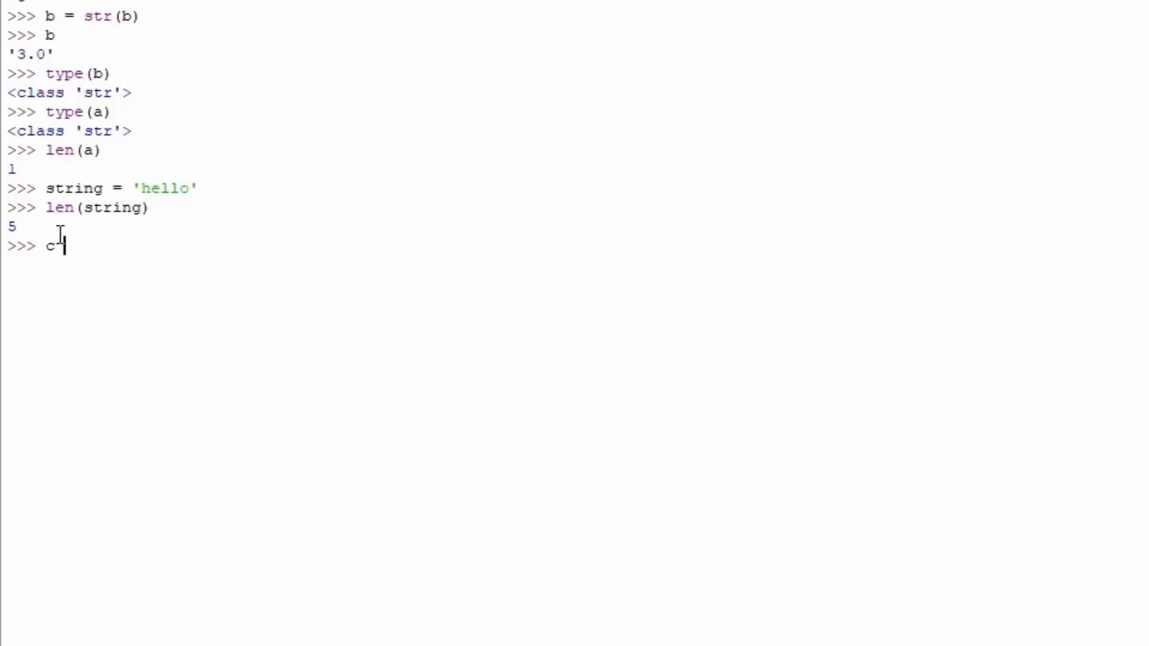
Enter c = len(b) and display c, showing 3
{"action": "type", "text": "= len(stri"}
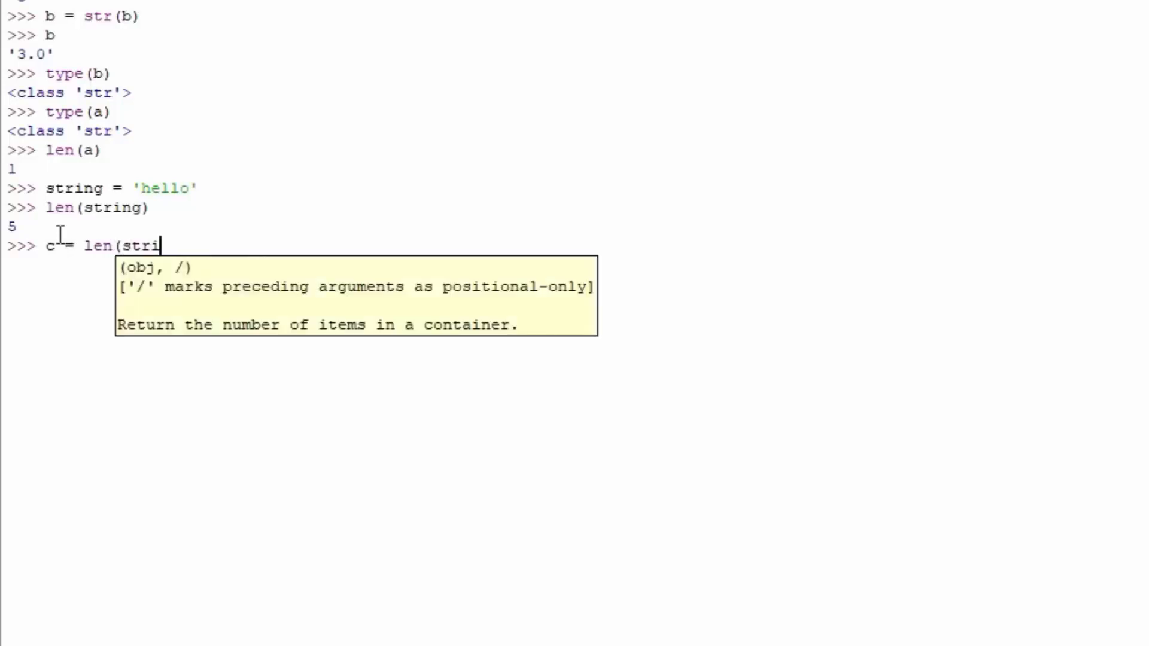
{"action": "key", "text": "Backspace"}
{"action": "type", "text": "b"}
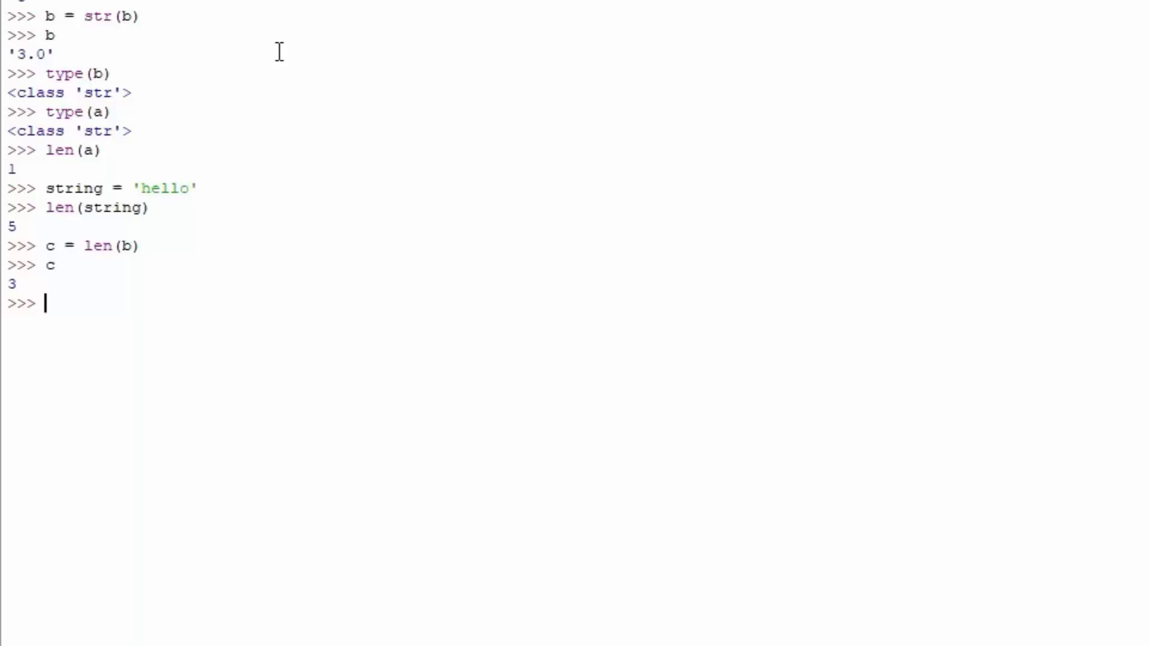
Enter length_of_b = len(b) at the prompt
{"action": "type", "text": "length"}
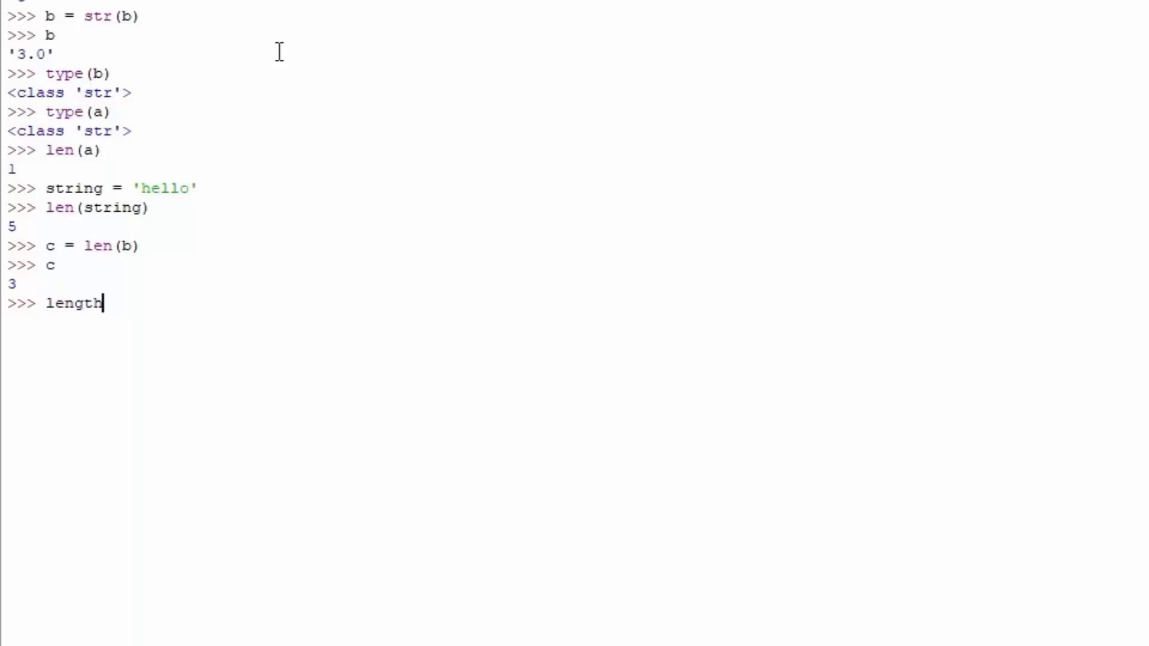
{"action": "type", "text": "_of_"}
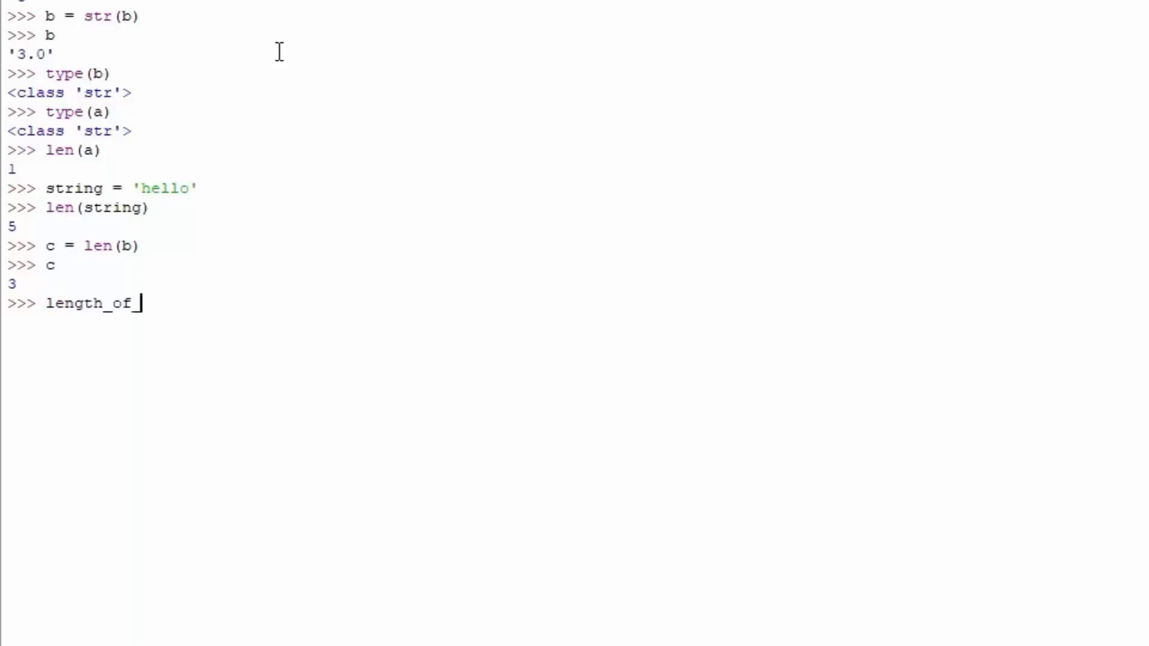
{"action": "type", "text": "b"}
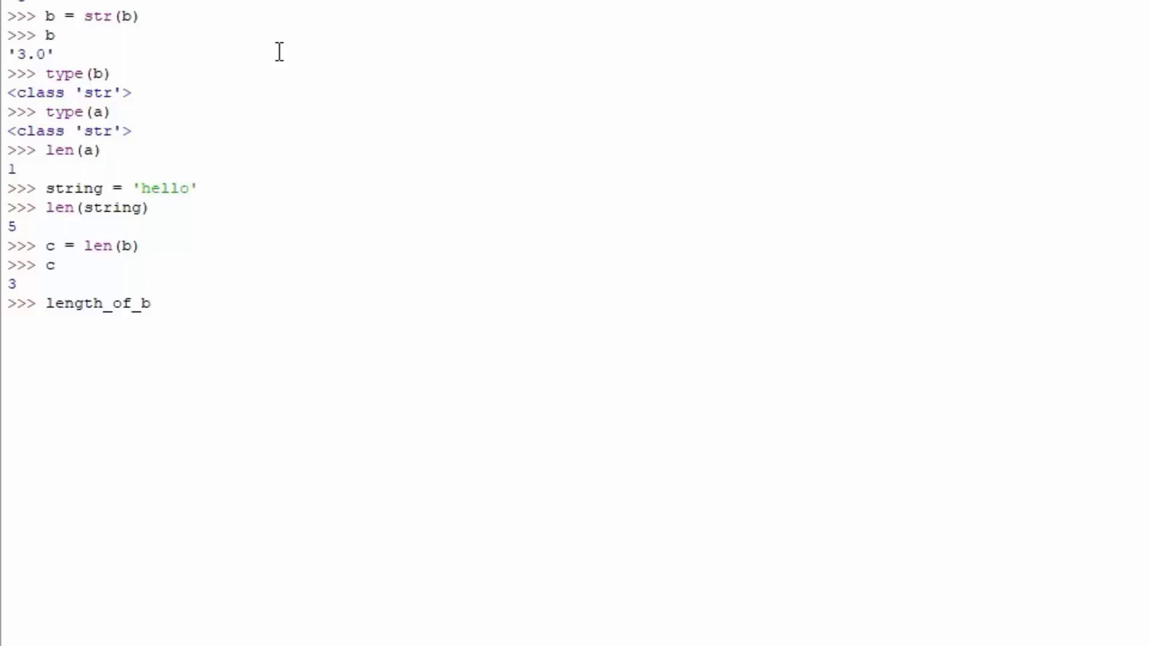
{"action": "type", "text": "= len"}
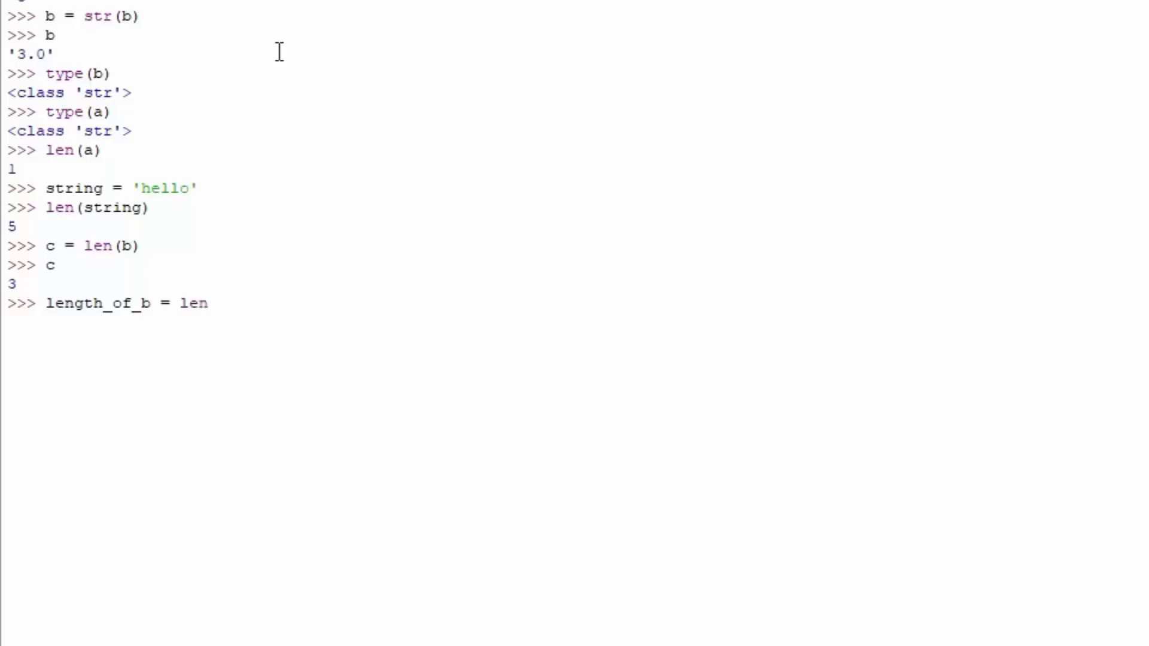
{"action": "type", "text": "(b)"}
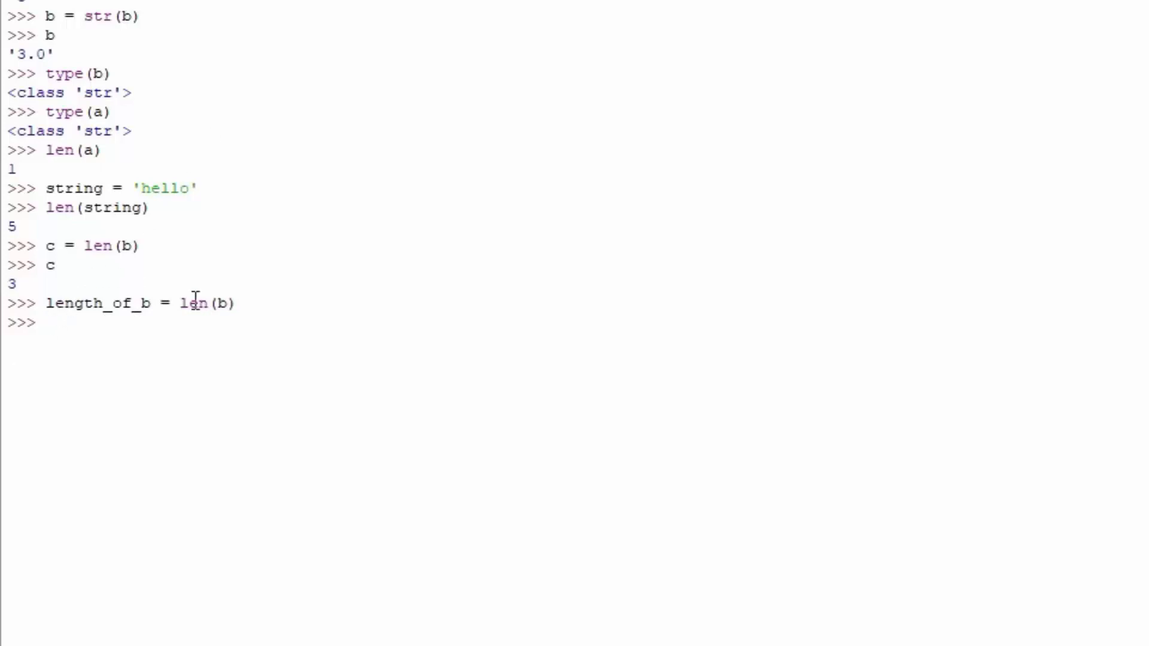
{"action": "mouse_move", "coordinate": [107, 265]}
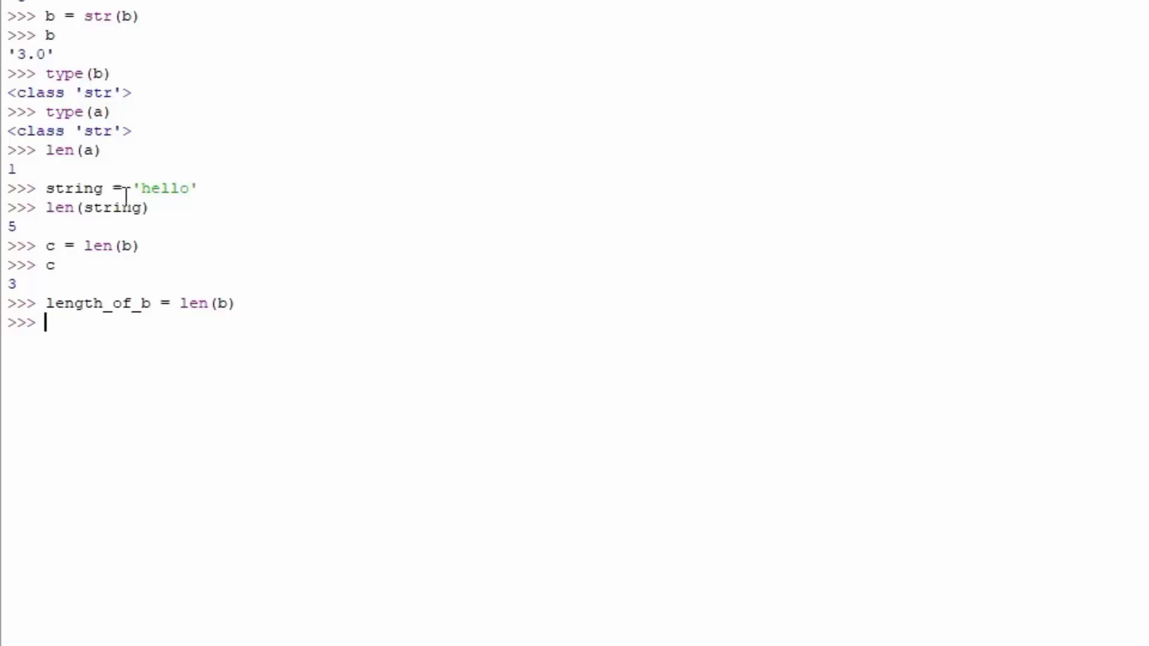
{"action": "mouse_move", "coordinate": [98, 323]}
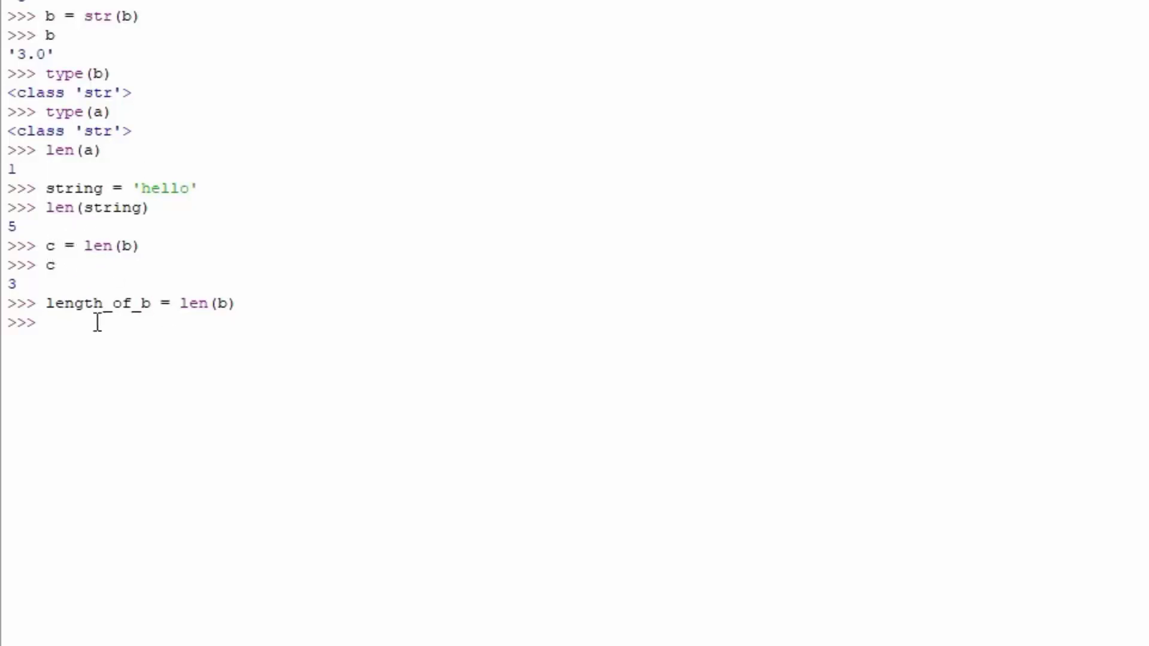
{"action": "double_click", "coordinate": [96, 304]}
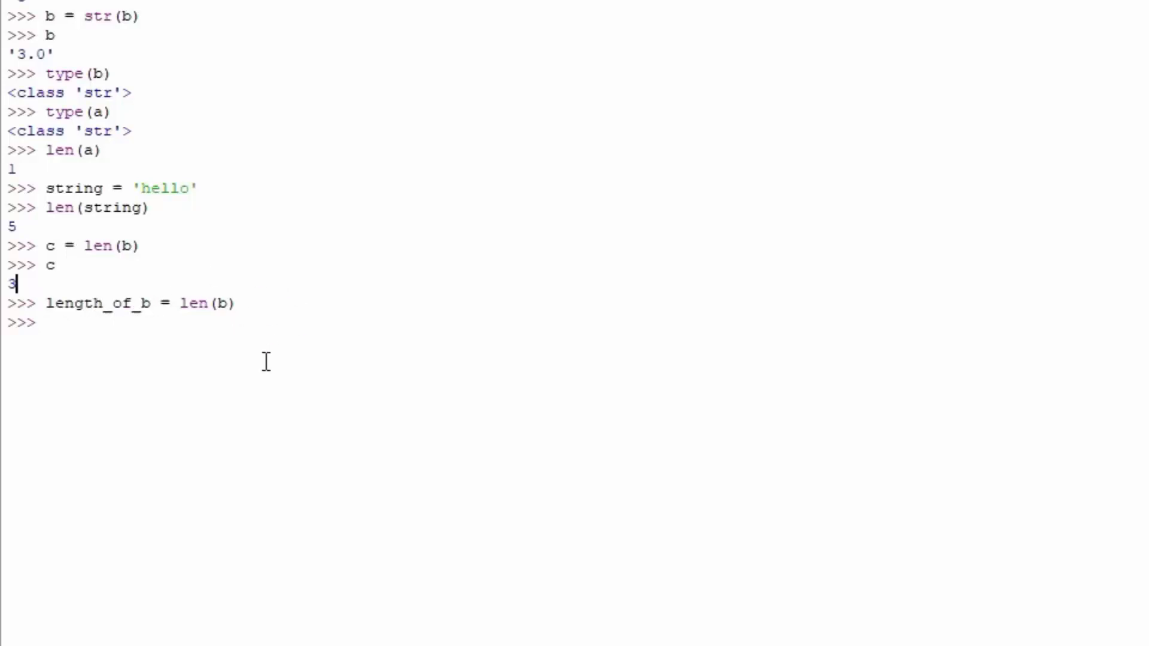
Enter print(length_of_b), which outputs 3
{"action": "type", "text": "print"}
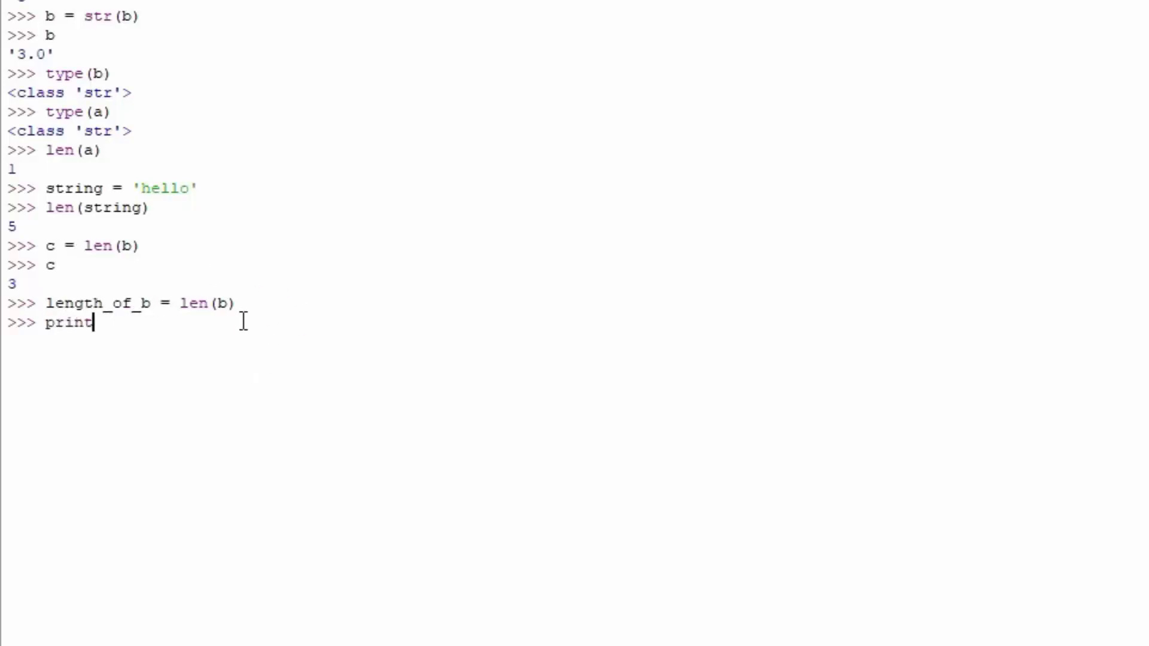
{"action": "type", "text": "(length_of_b"}
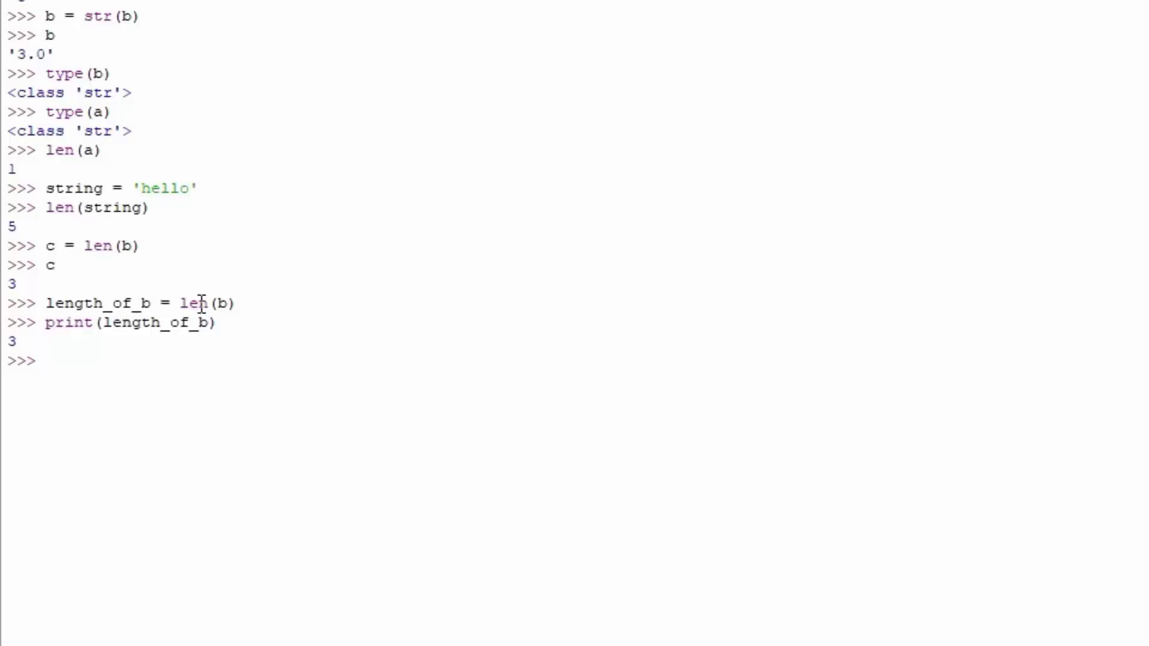
{"action": "mouse_move", "coordinate": [86, 247]}
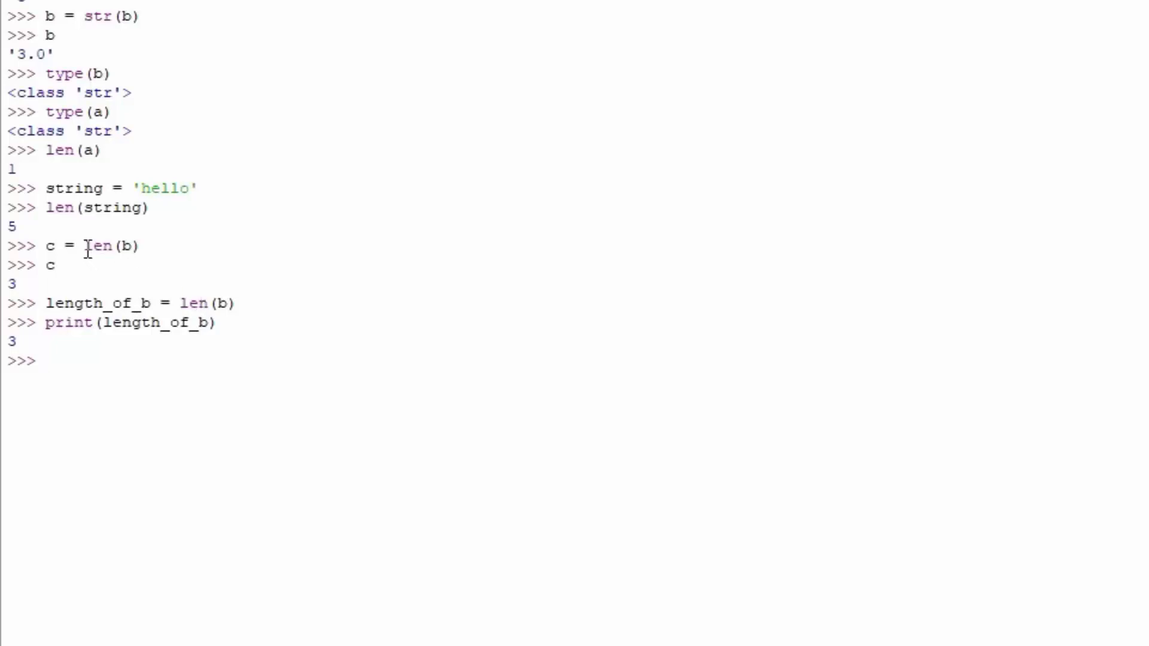
{"action": "double_click", "coordinate": [97, 247]}
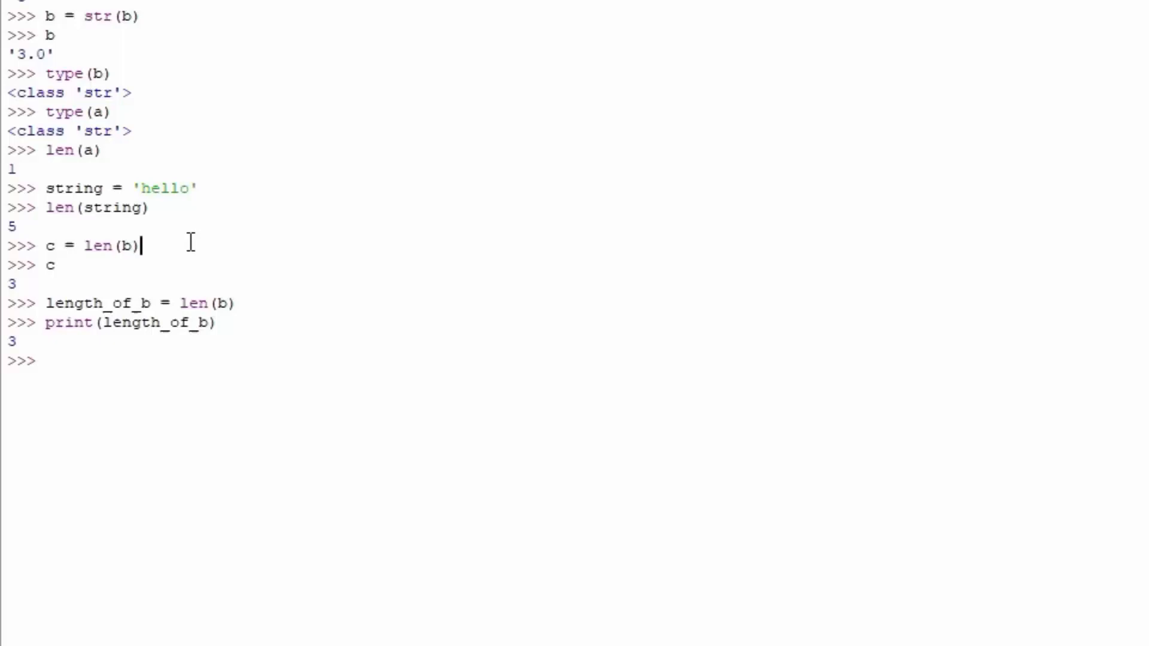
{"action": "mouse_move", "coordinate": [2, 509]}
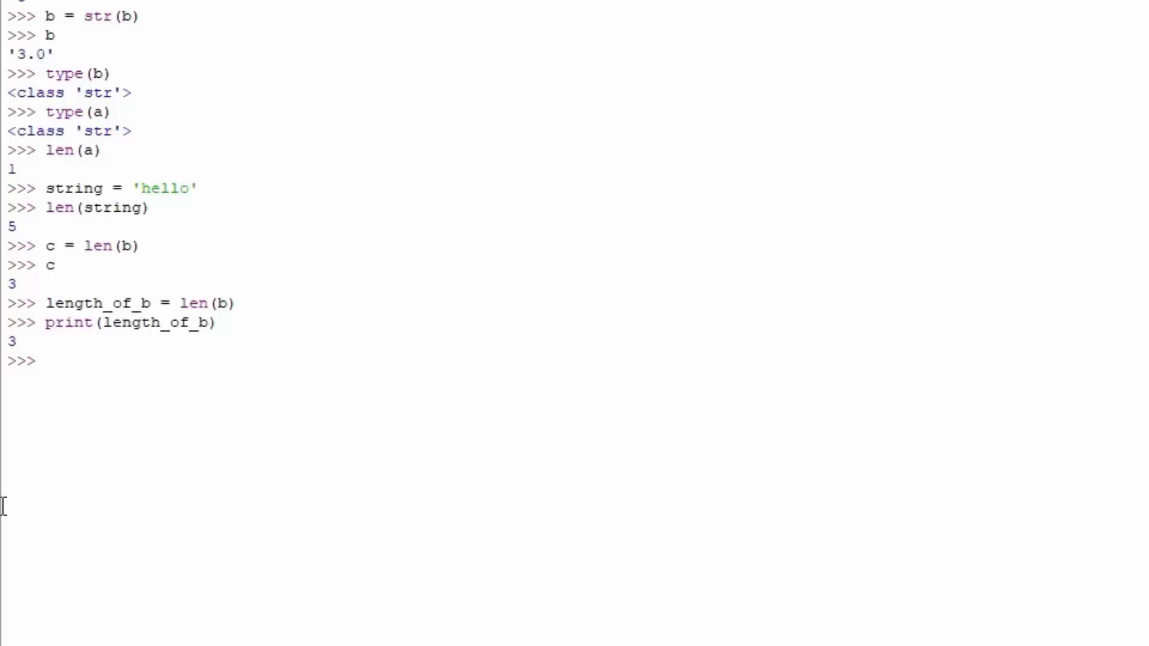
{"action": "mouse_move", "coordinate": [118, 359]}
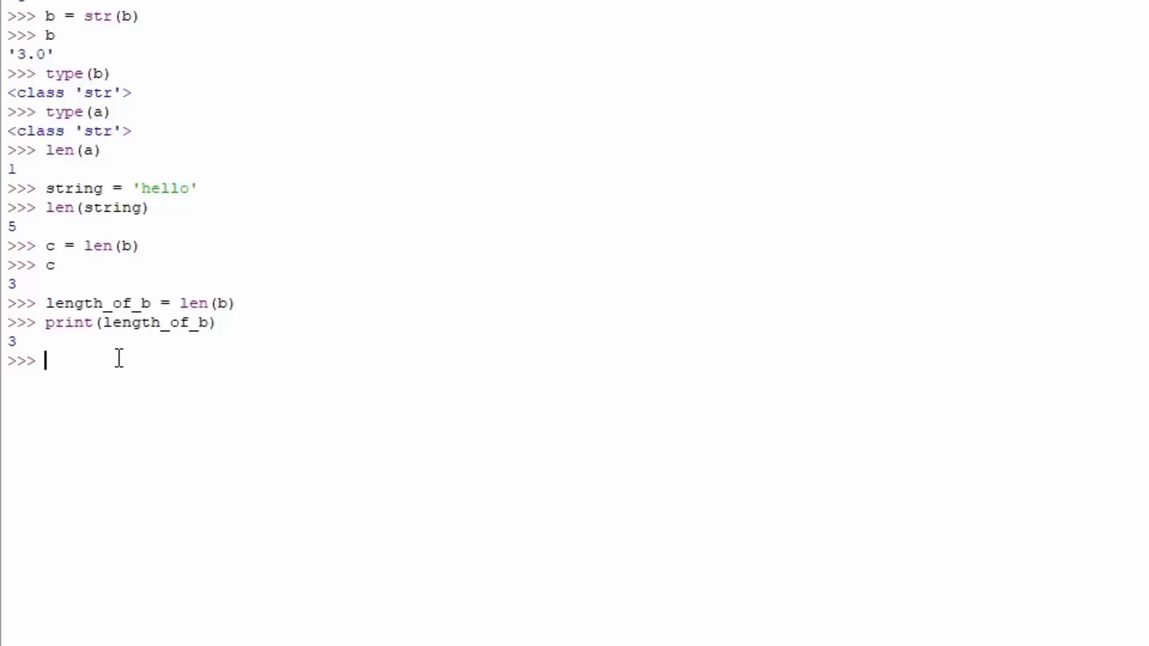
Assign string_one = 'hello world'
{"action": "type", "text": "string_one )"}
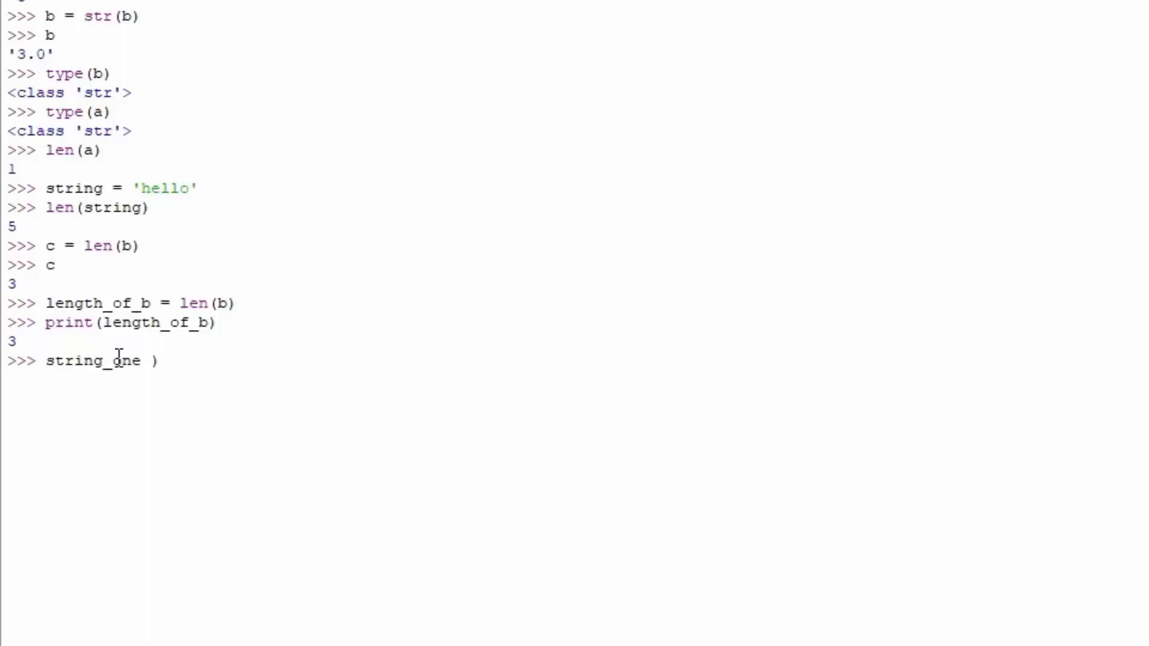
{"action": "type", "text": "="}
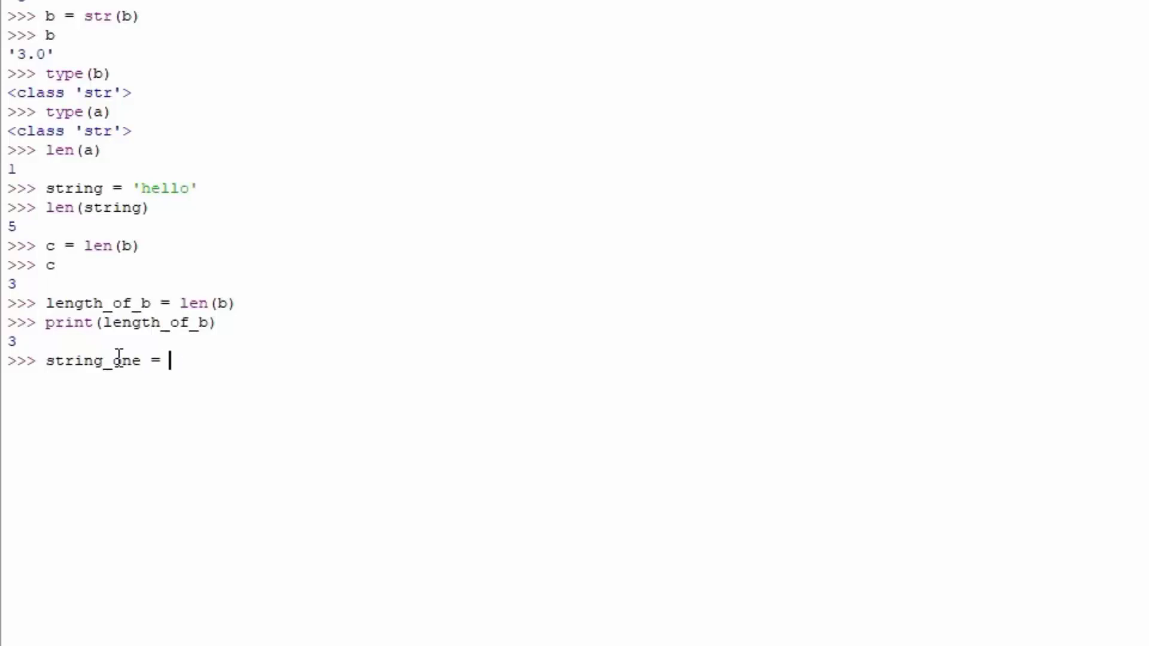
{"action": "type", "text": "'he"}
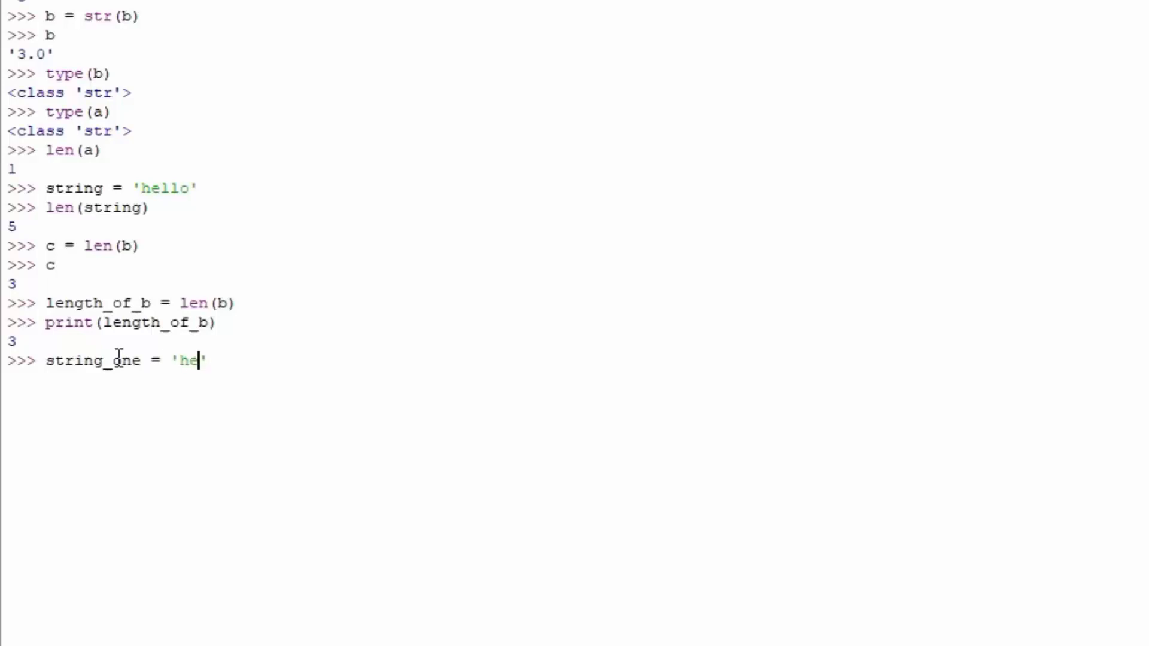
{"action": "type", "text": "llo world"}
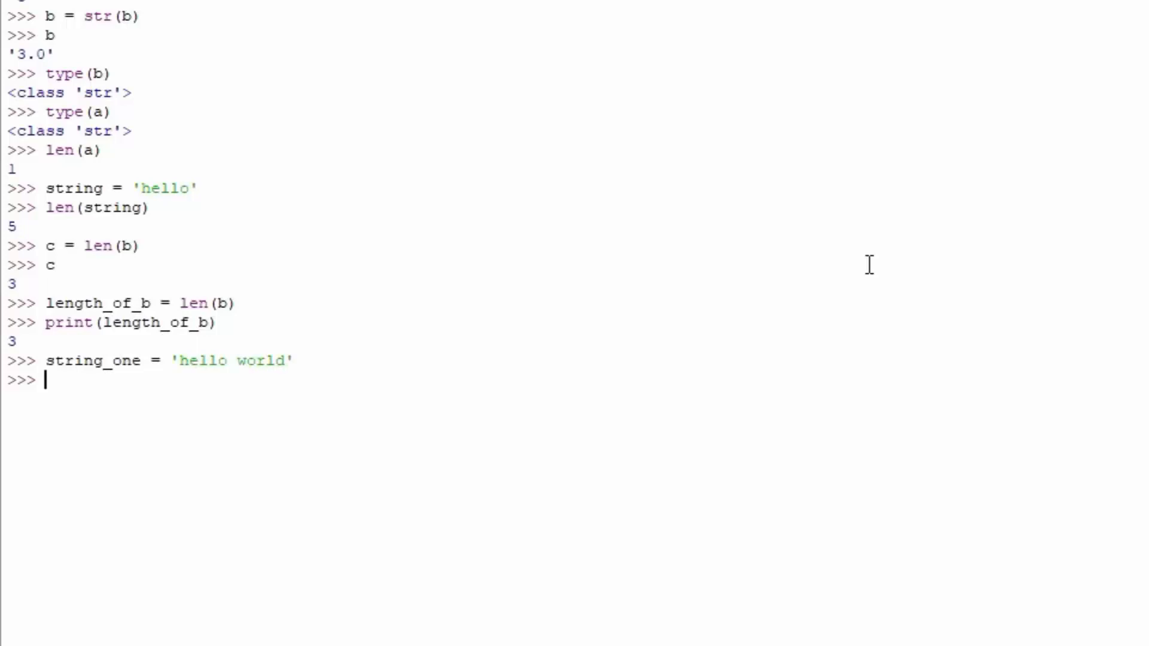
Evaluate len(string_one), returning 11
{"action": "type", "text": "len"}
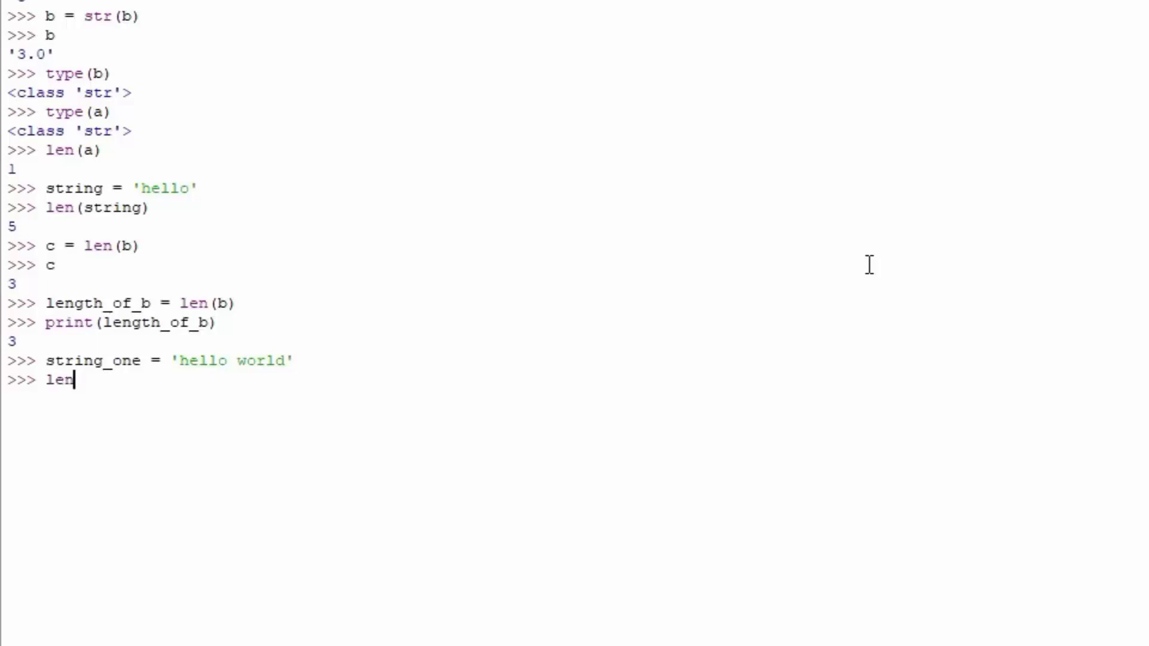
{"action": "type", "text": "(string_one"}
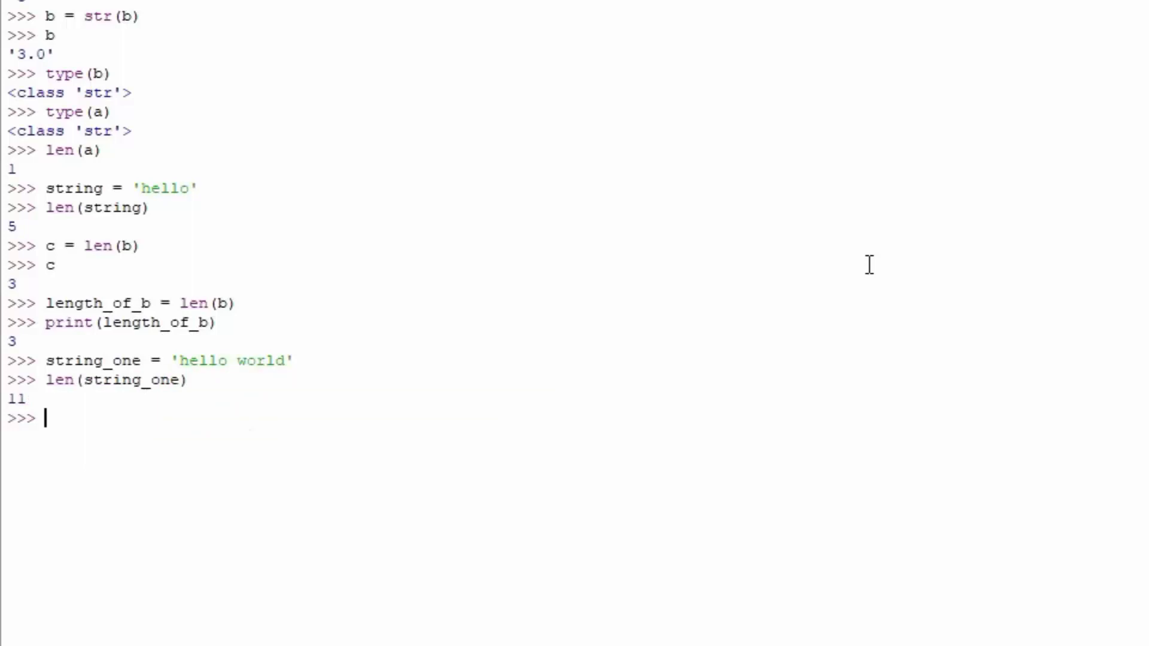
{"action": "mouse_move", "coordinate": [228, 361]}
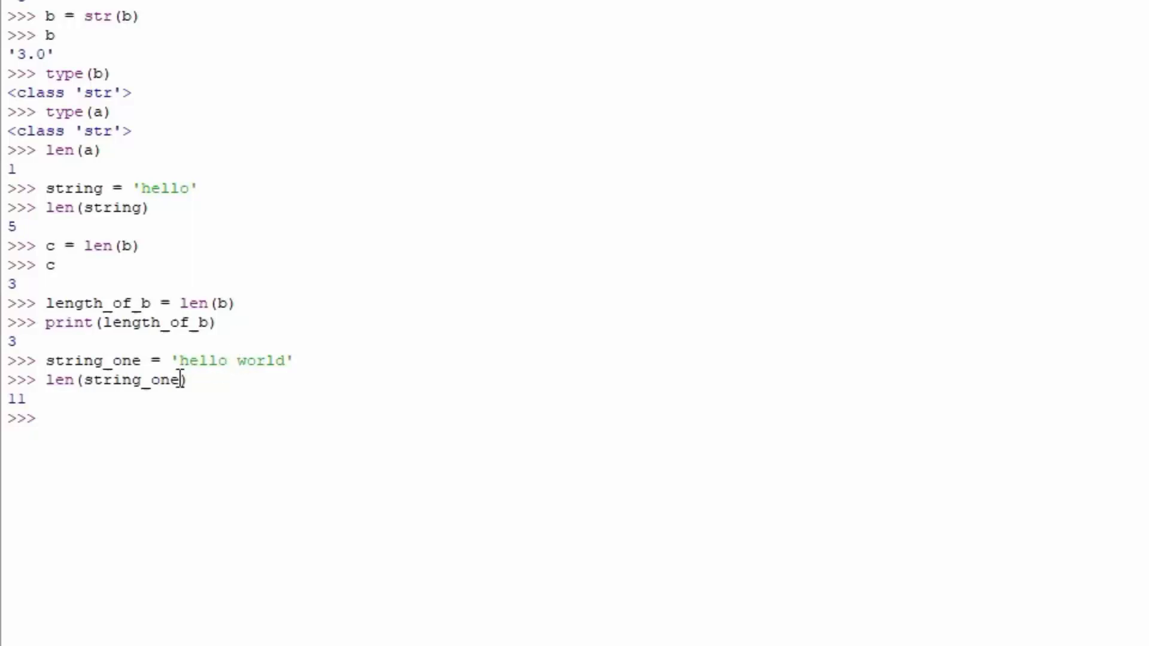
{"action": "double_click", "coordinate": [256, 360]}
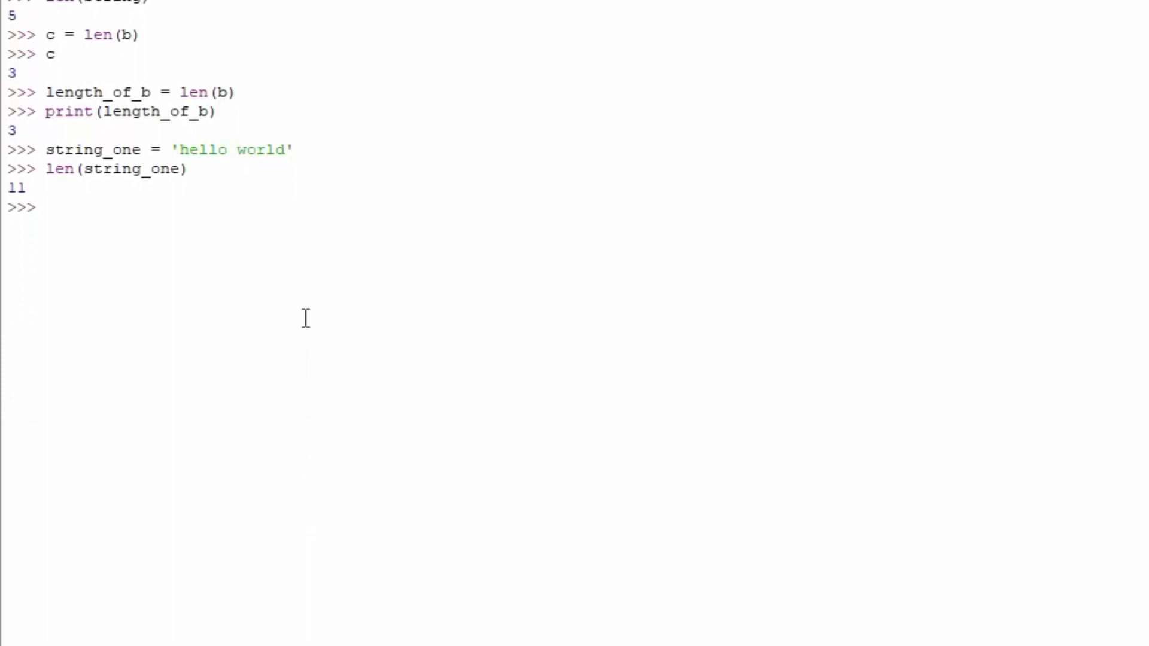
{"action": "mouse_move", "coordinate": [284, 276]}
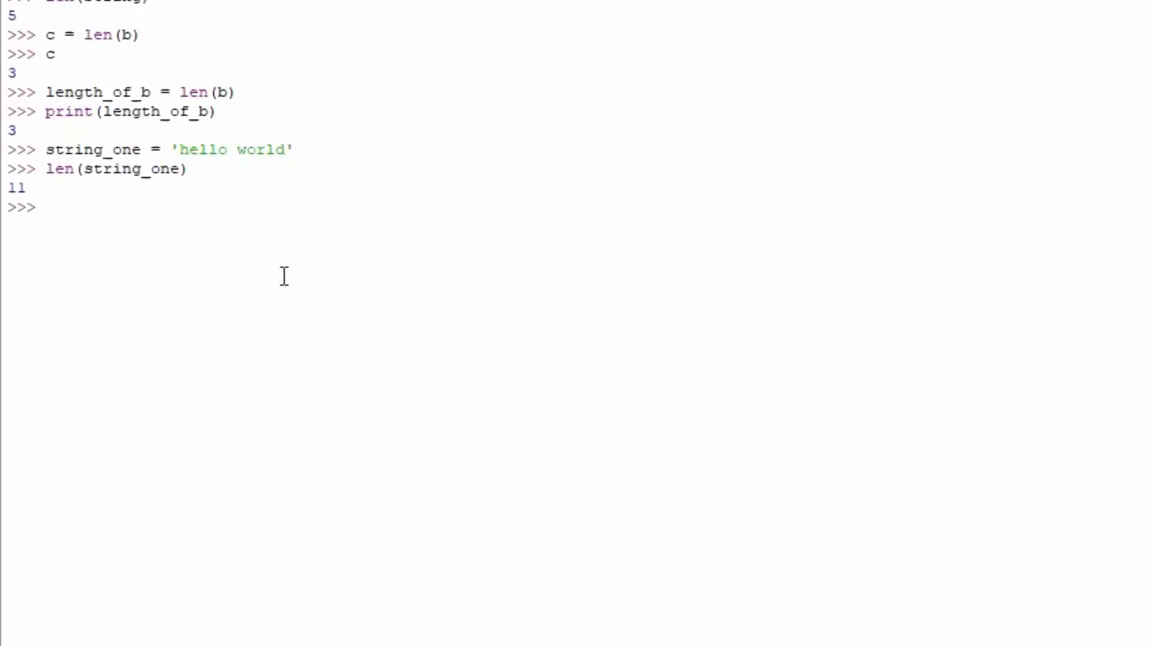
Enter a = 3 then a = 333, with len(a) raising TypeError each time
{"action": "type", "text": "a = 3"}
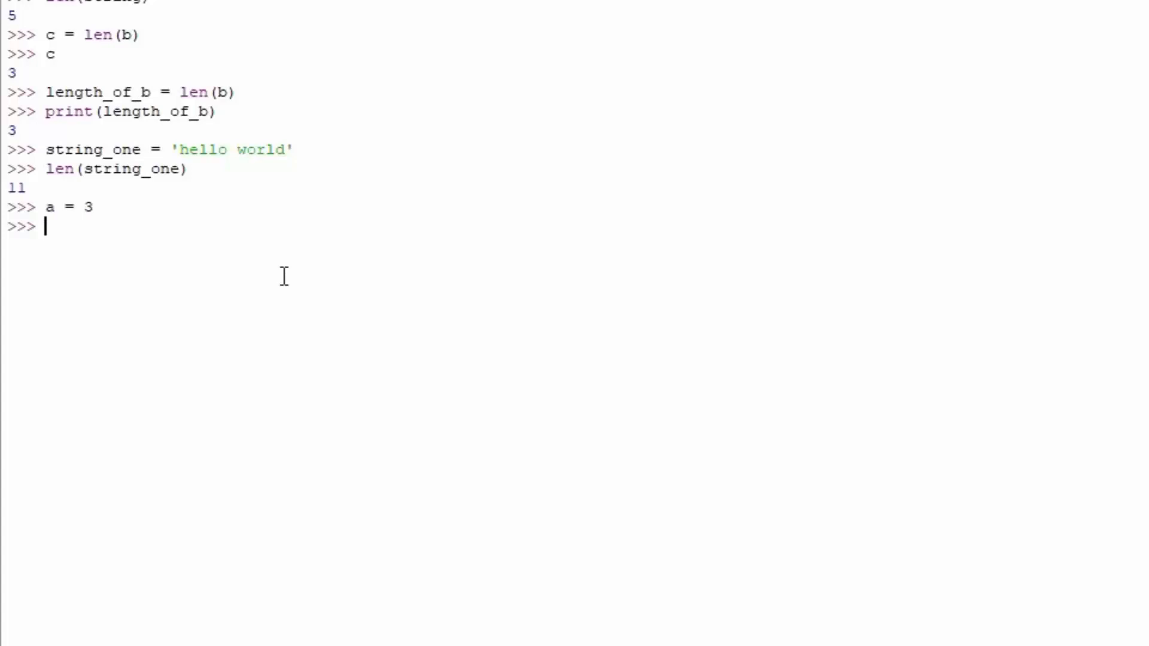
{"action": "type", "text": "len(a"}
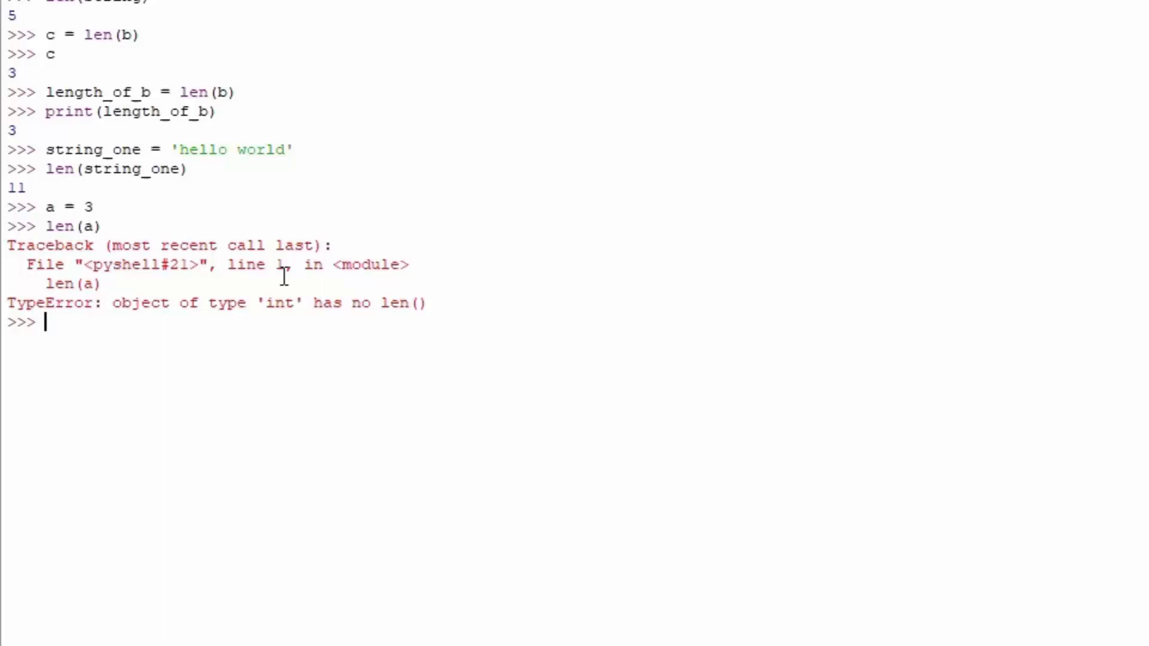
{"action": "type", "text": "a = 333"}
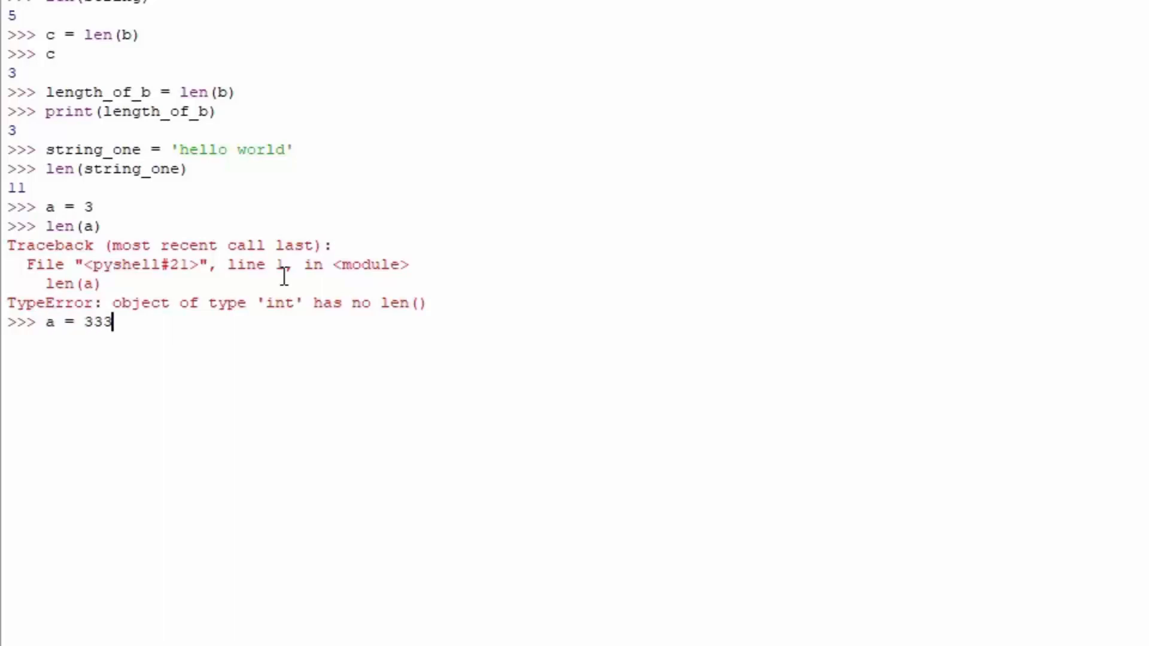
{"action": "type", "text": "len(a"}
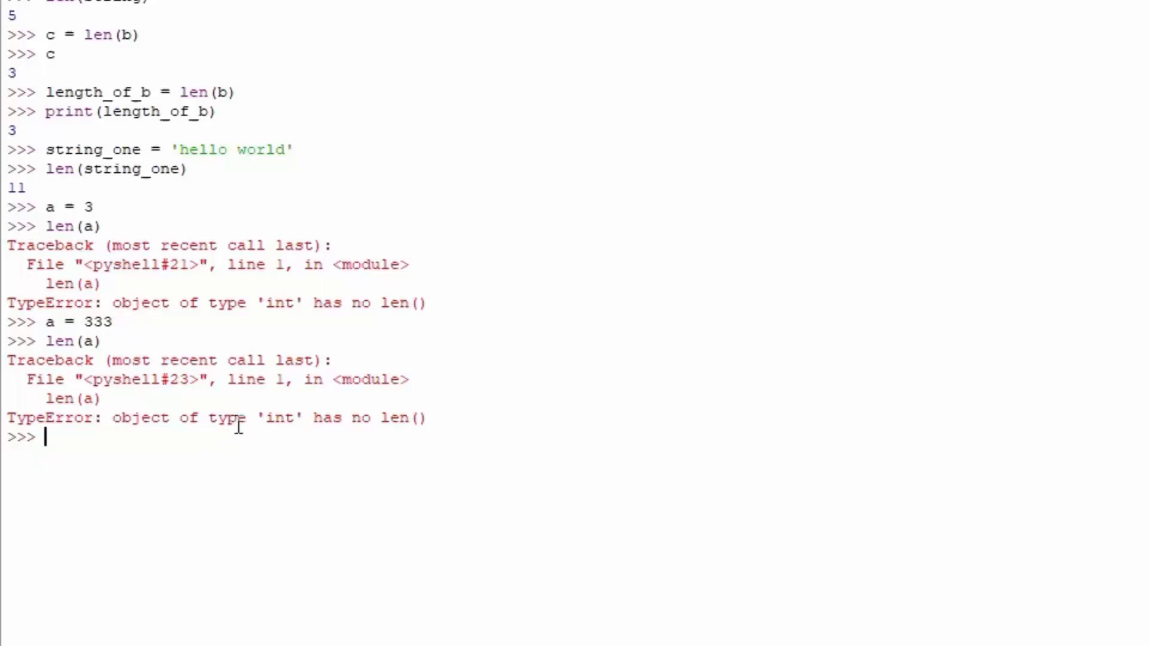
{"action": "mouse_move", "coordinate": [441, 425]}
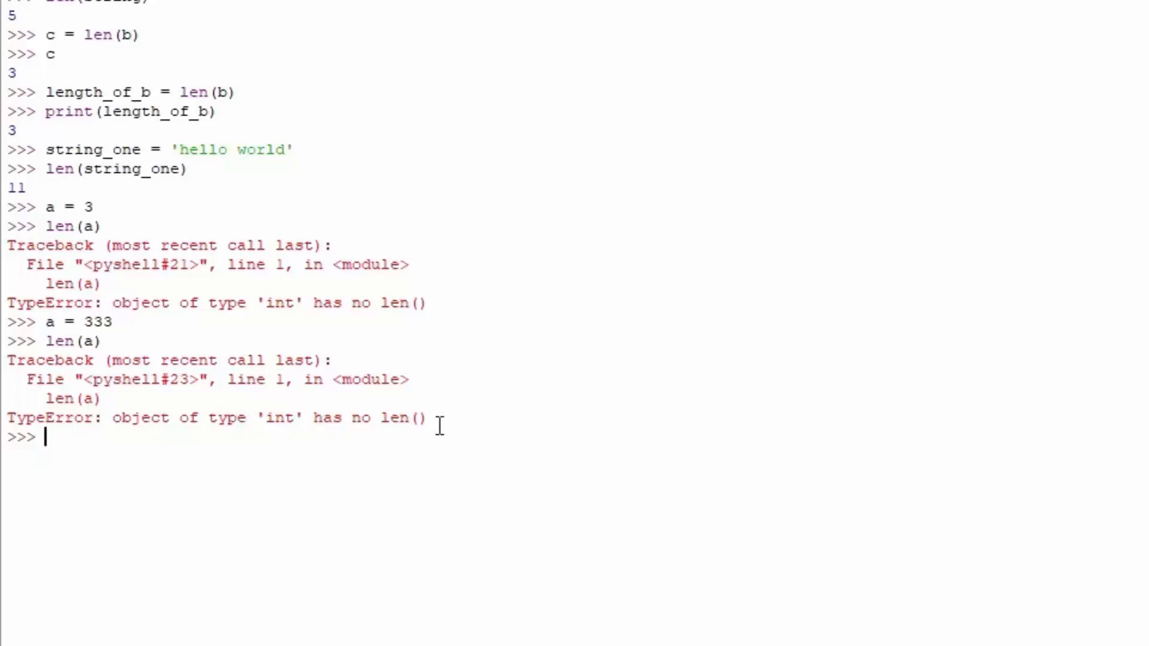